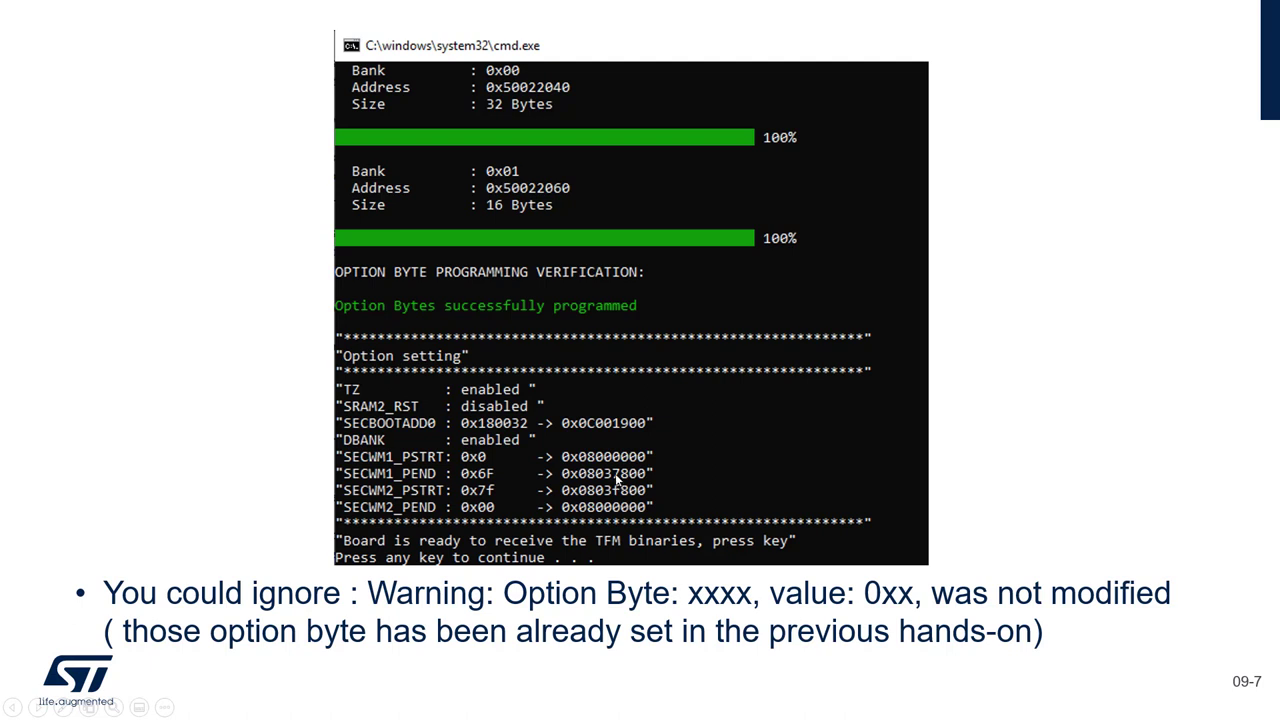
mouse_move(630, 446)
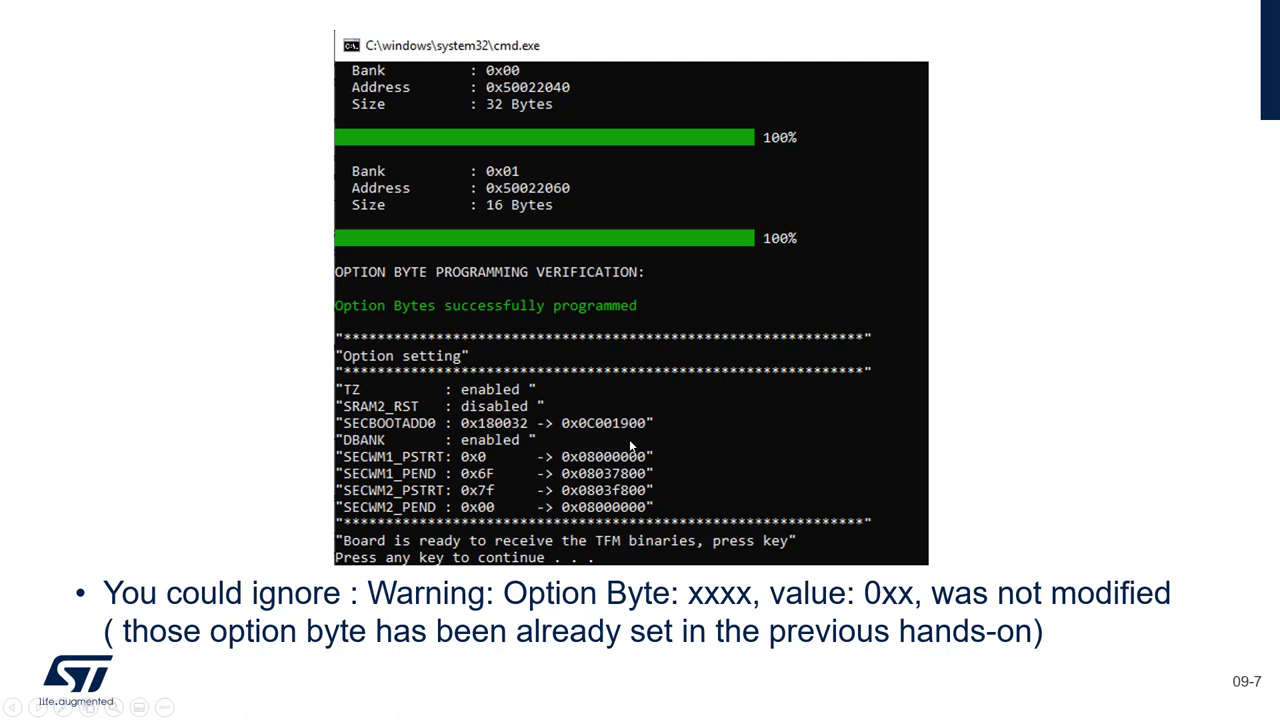
mouse_move(636, 440)
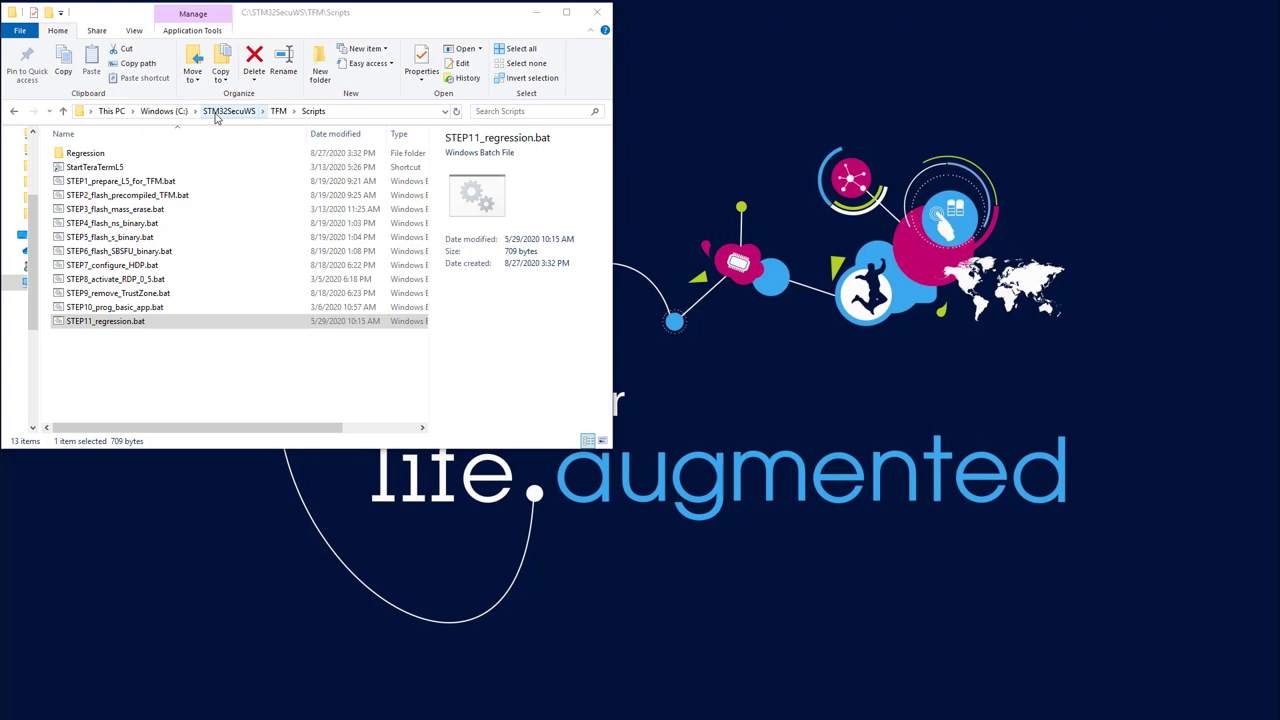
mouse_move(336, 112)
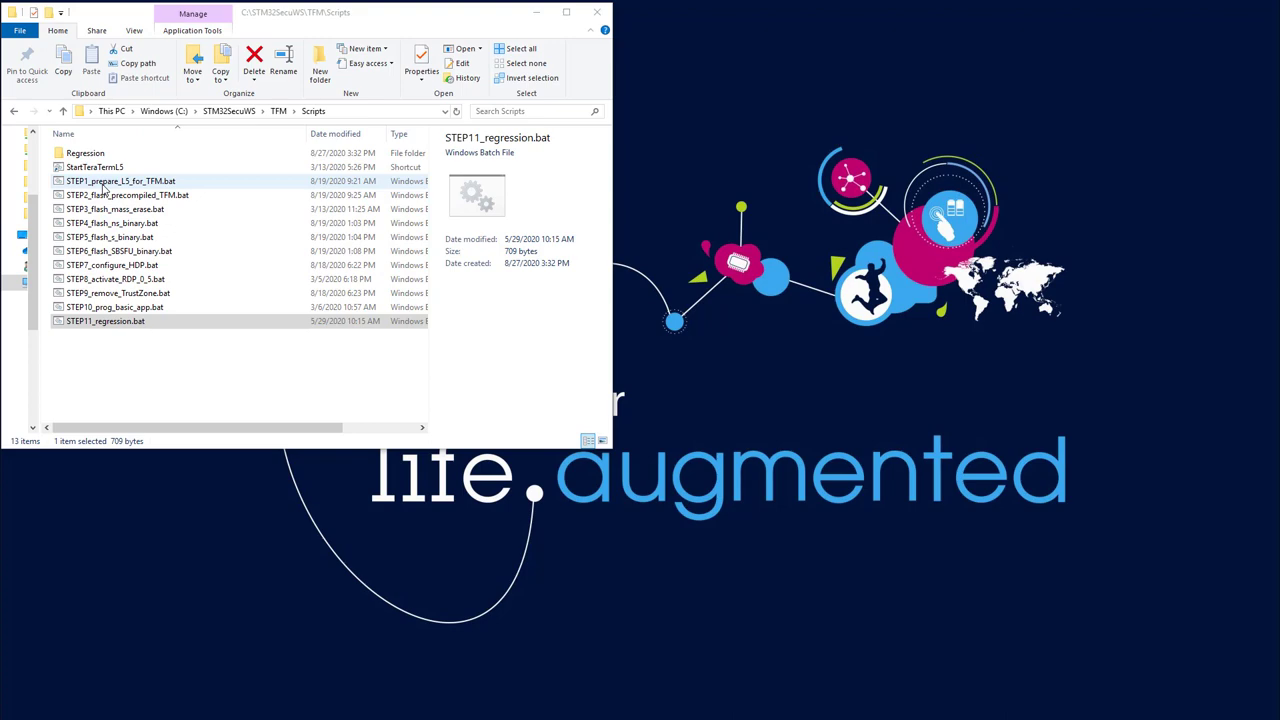
Step: Run STEP1_prepare_L5_for_TFM.bat to program the board's option bytes for TFM
click(120, 180)
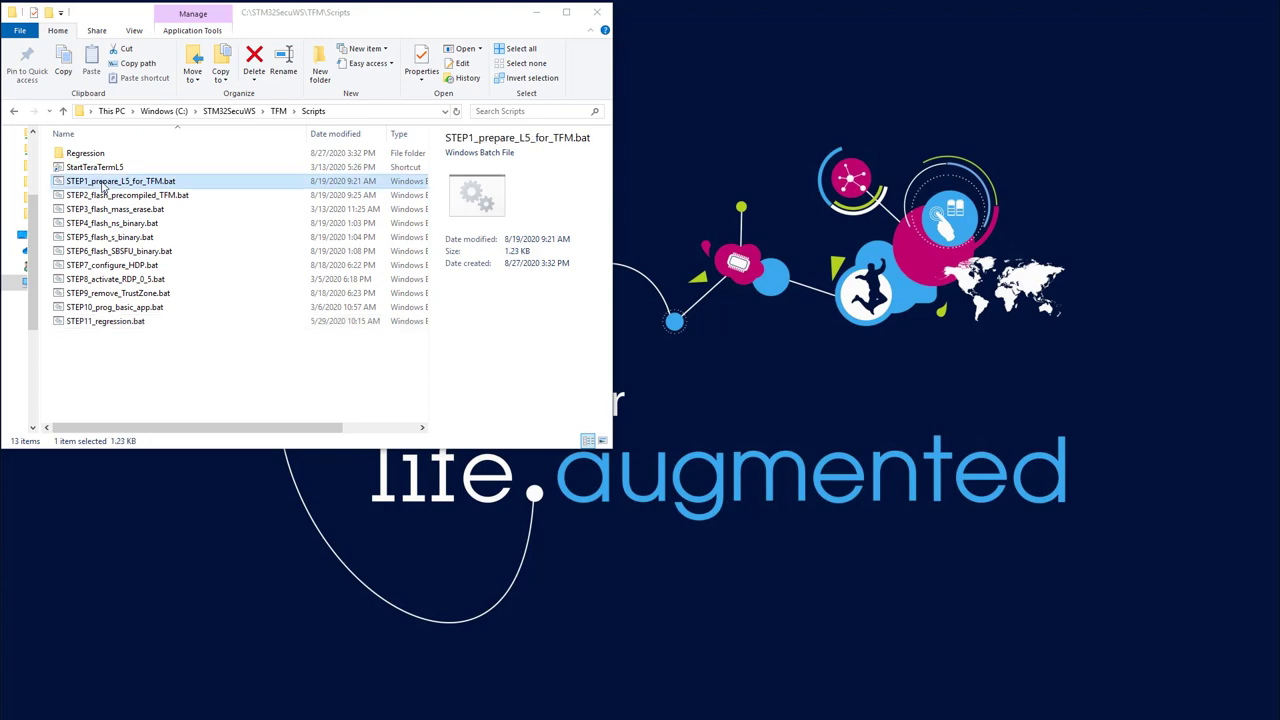
double_click(120, 180)
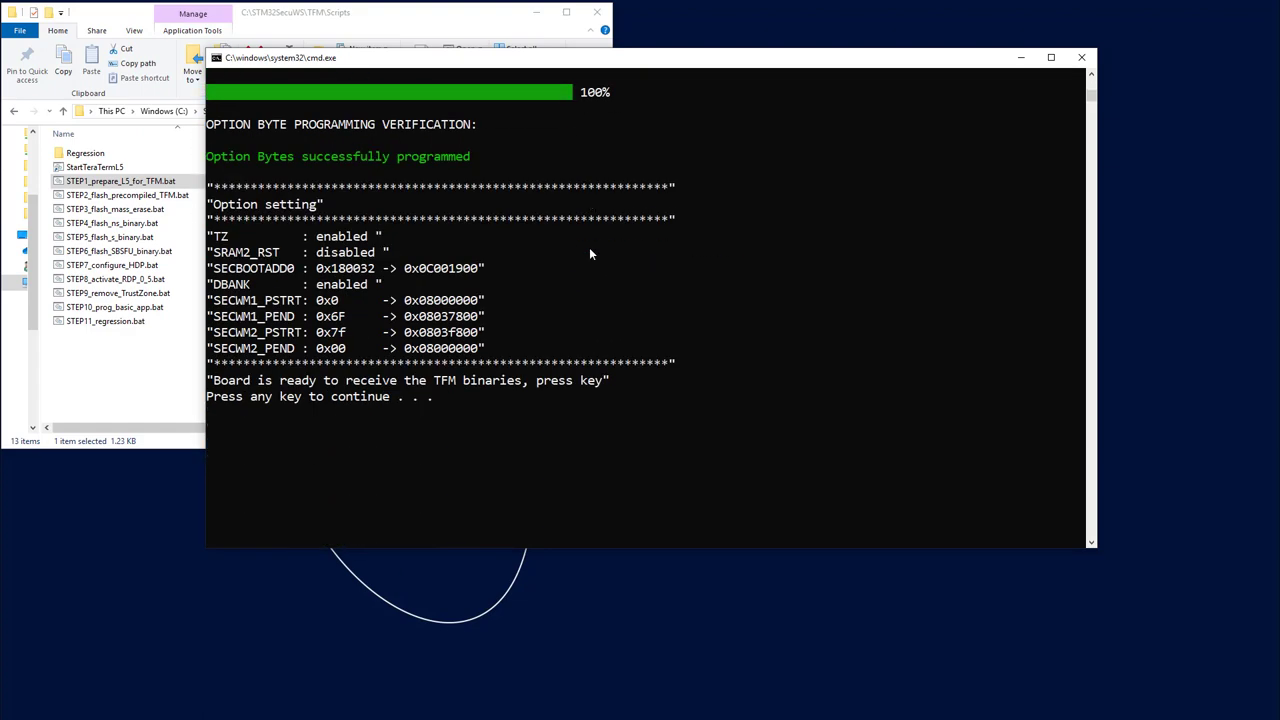
mouse_move(586, 248)
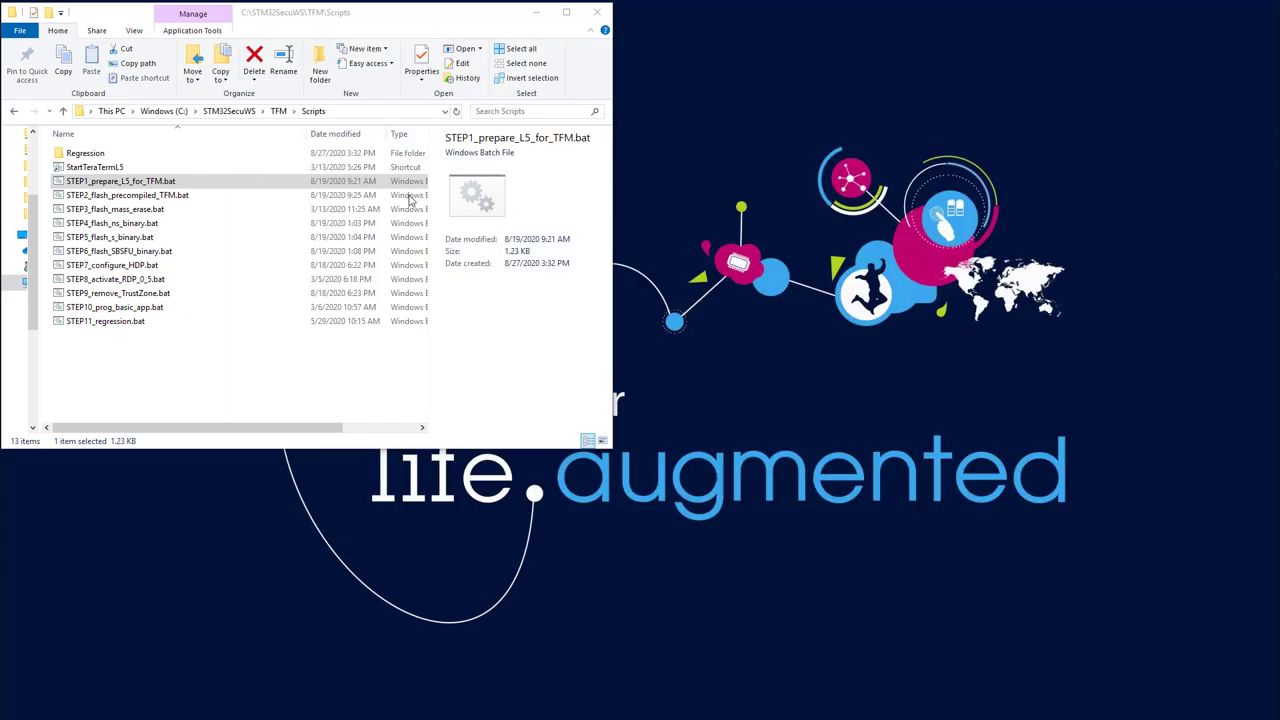
Step: Run STEP2_flash_precompiled_TFM.bat to flash the precompiled TFM images onto the board
click(128, 196)
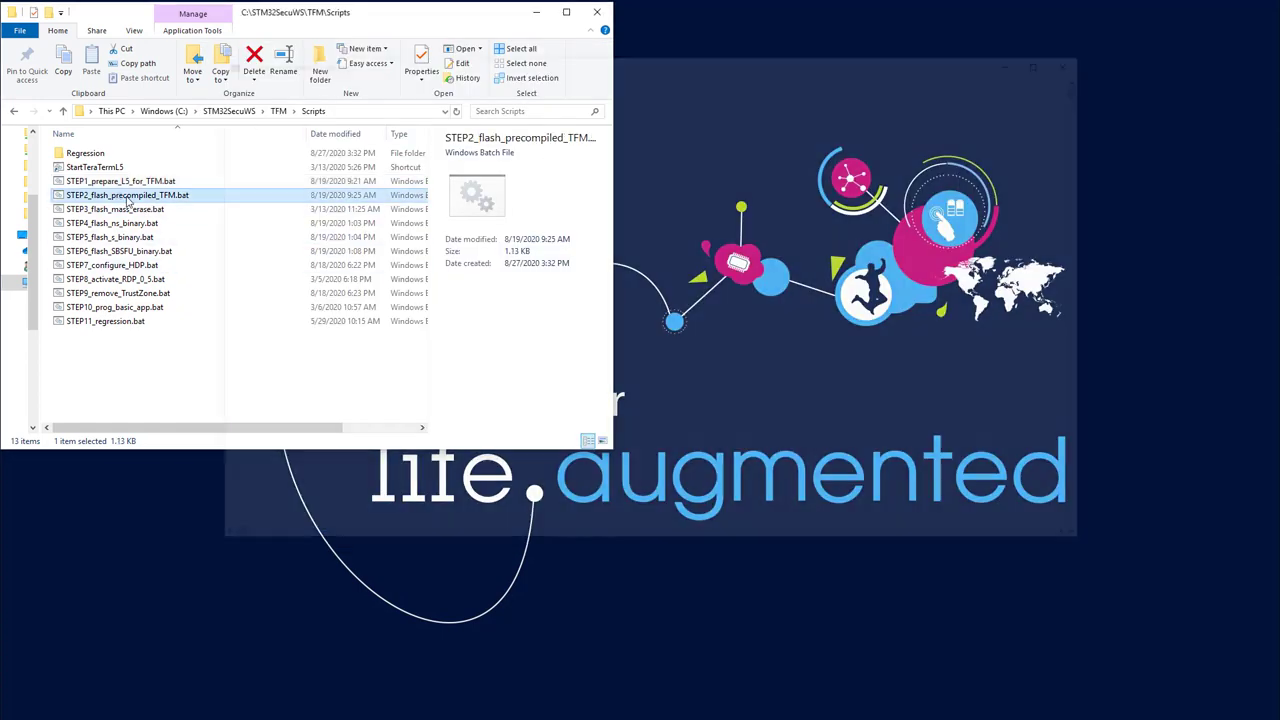
double_click(128, 196)
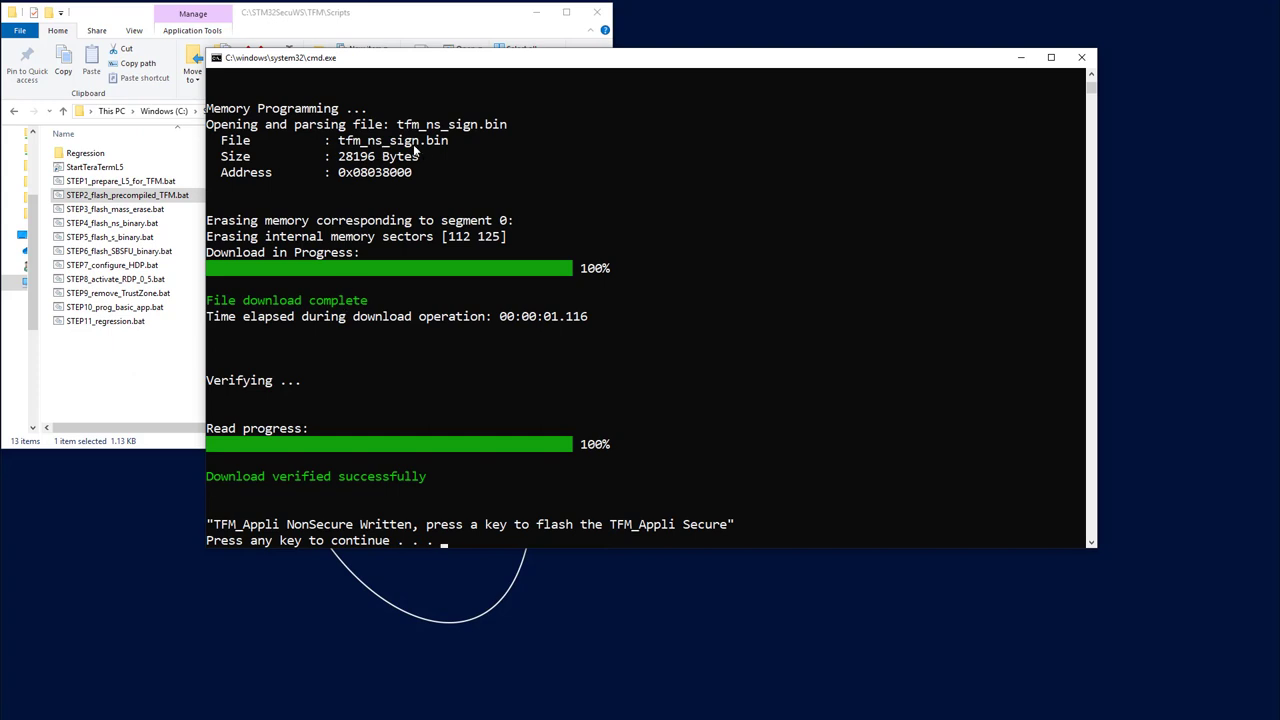
mouse_move(440, 200)
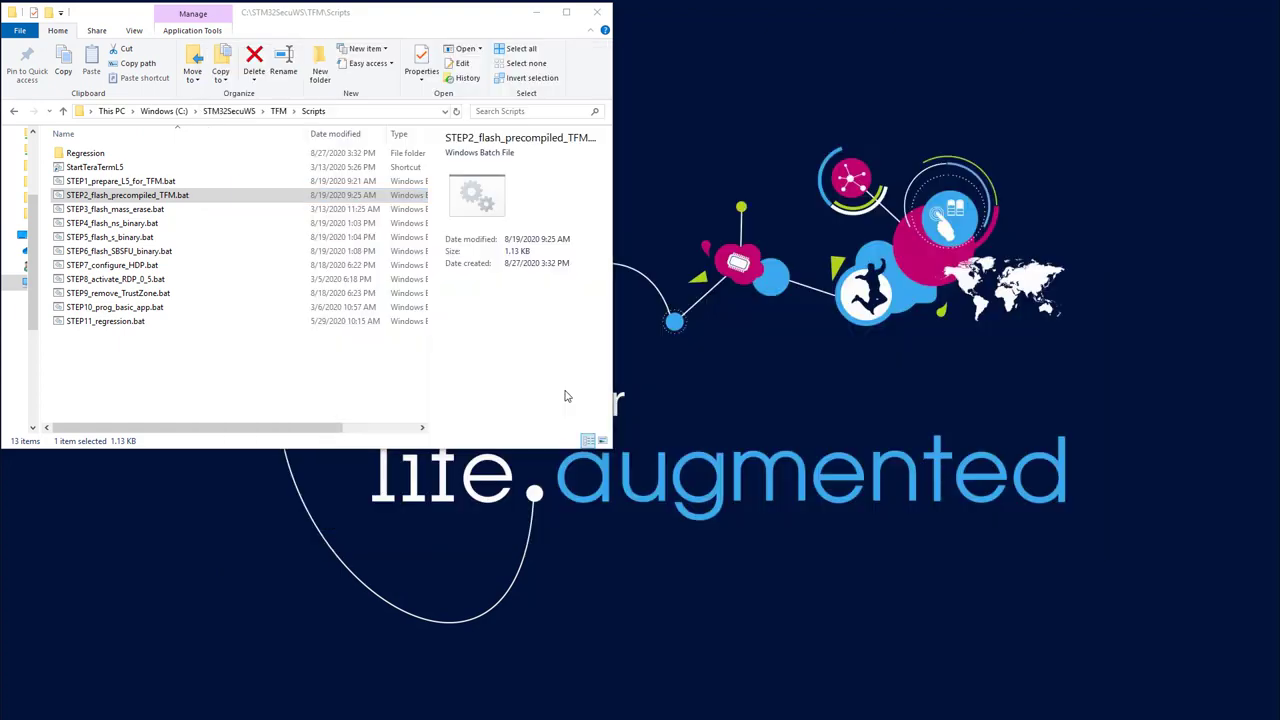
Step: Launch the StartTeraTermL5 shortcut to start a terminal session with the board
click(96, 168)
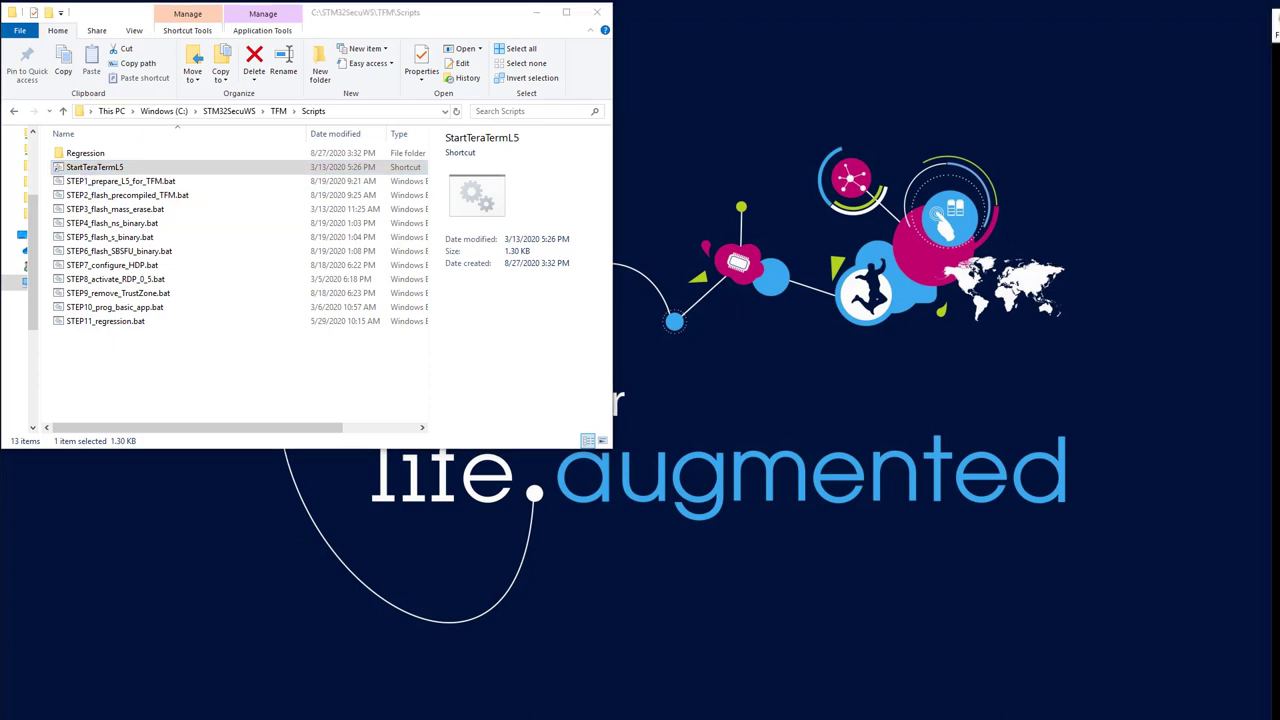
double_click(94, 168)
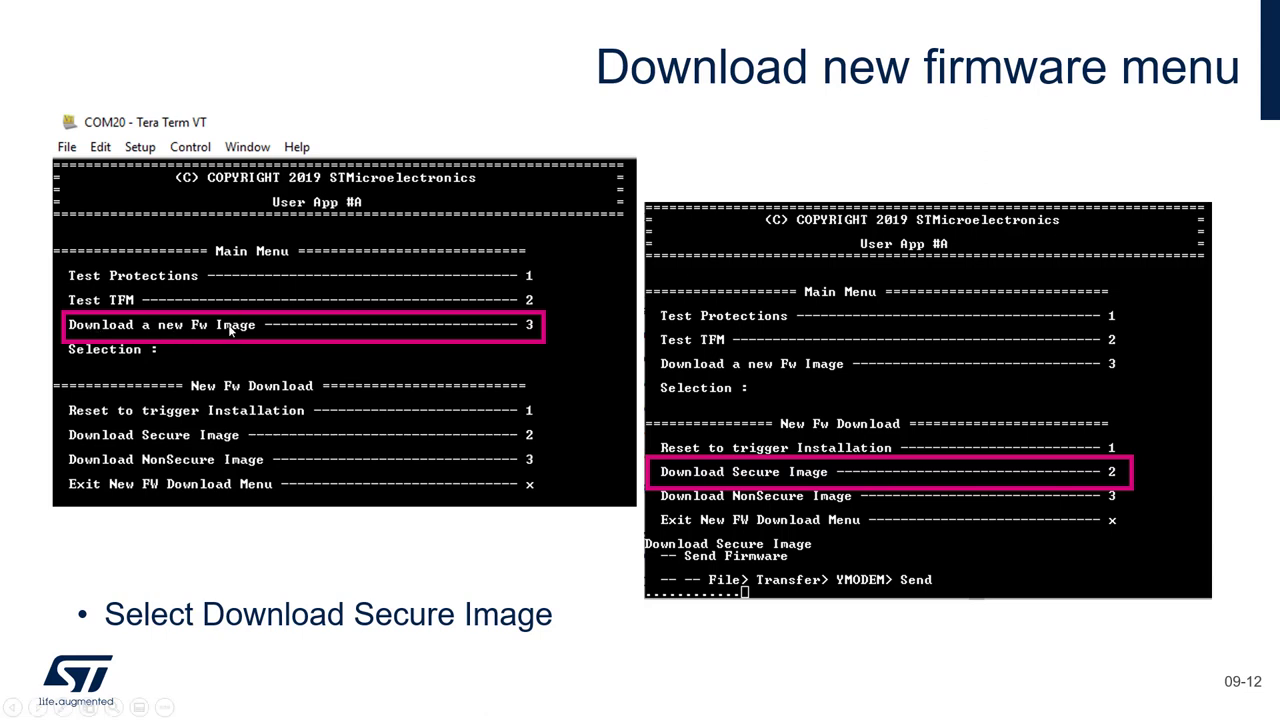
mouse_move(796, 482)
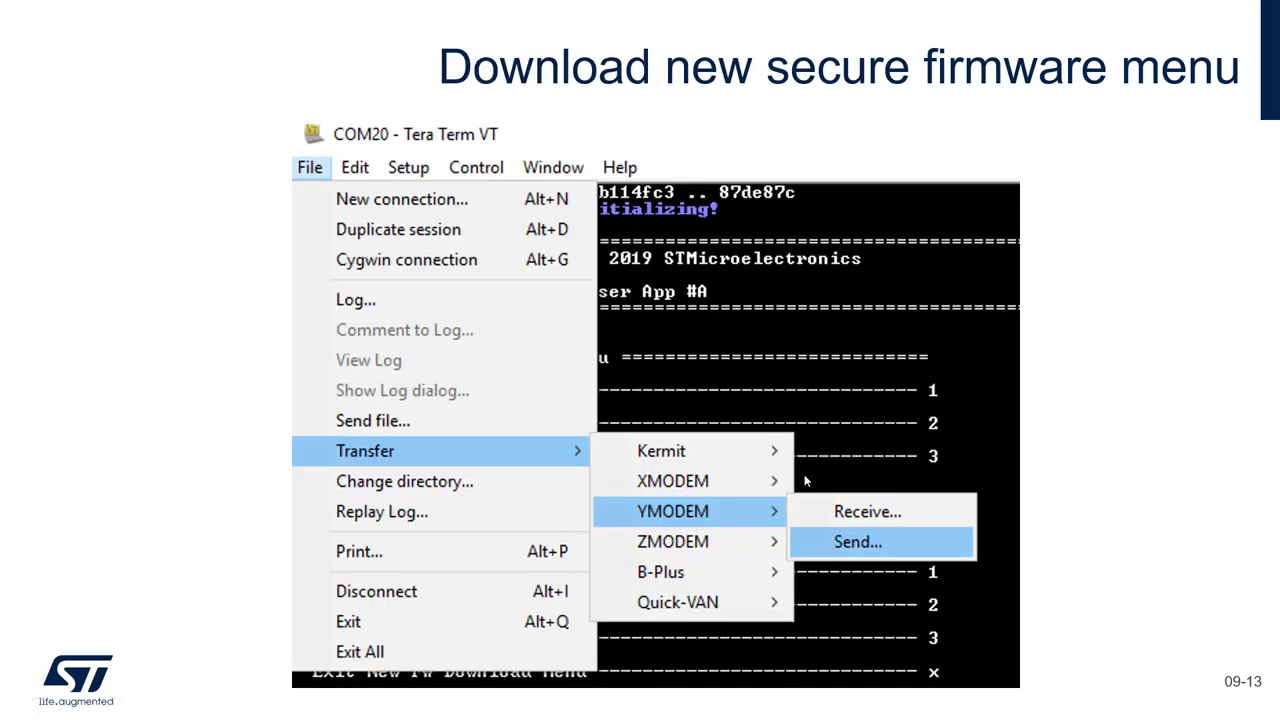
Step: Advance to the slide showing tfm_s_enc_sign_V2.bin selected in the YMODEM Send dialog
click(856, 540)
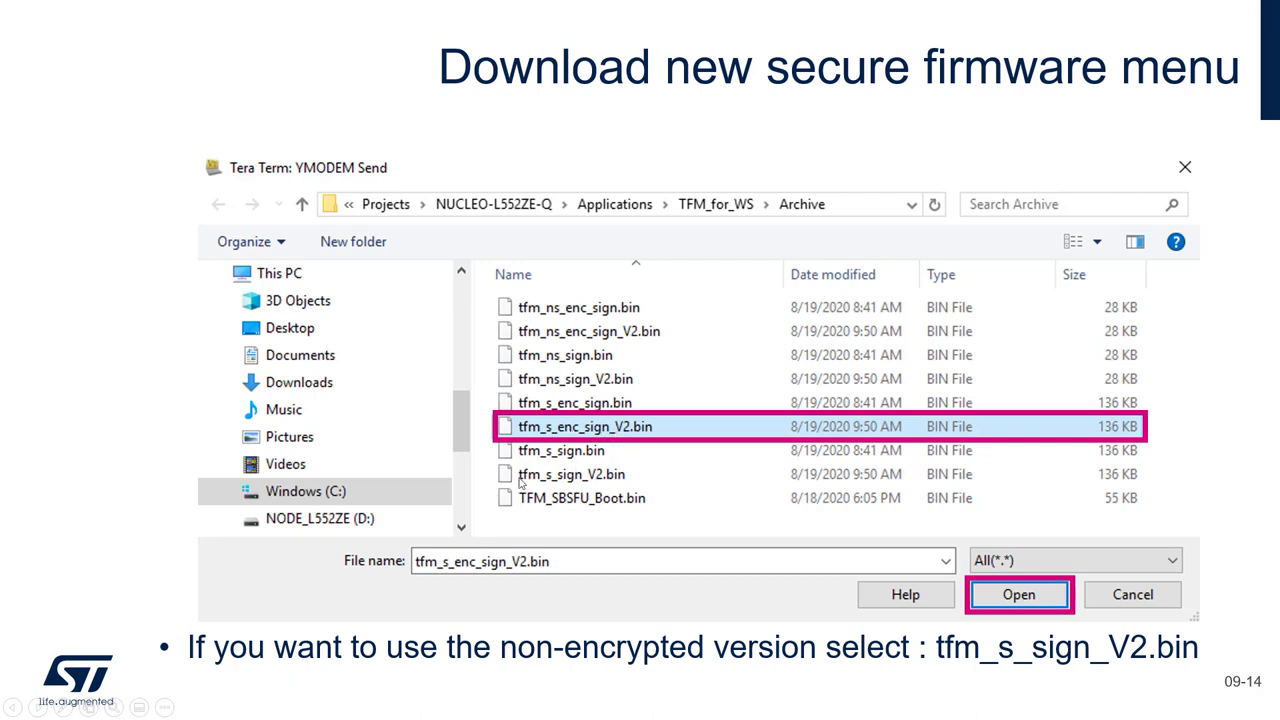
mouse_move(552, 486)
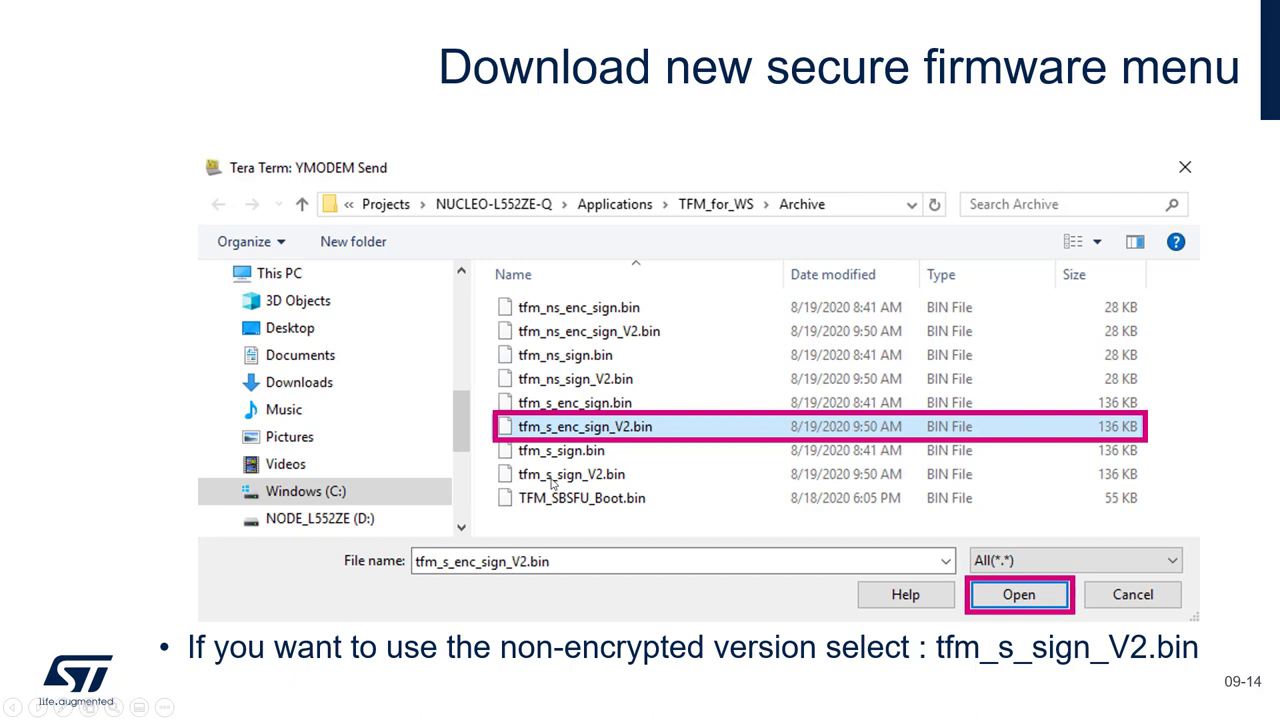
mouse_move(620, 482)
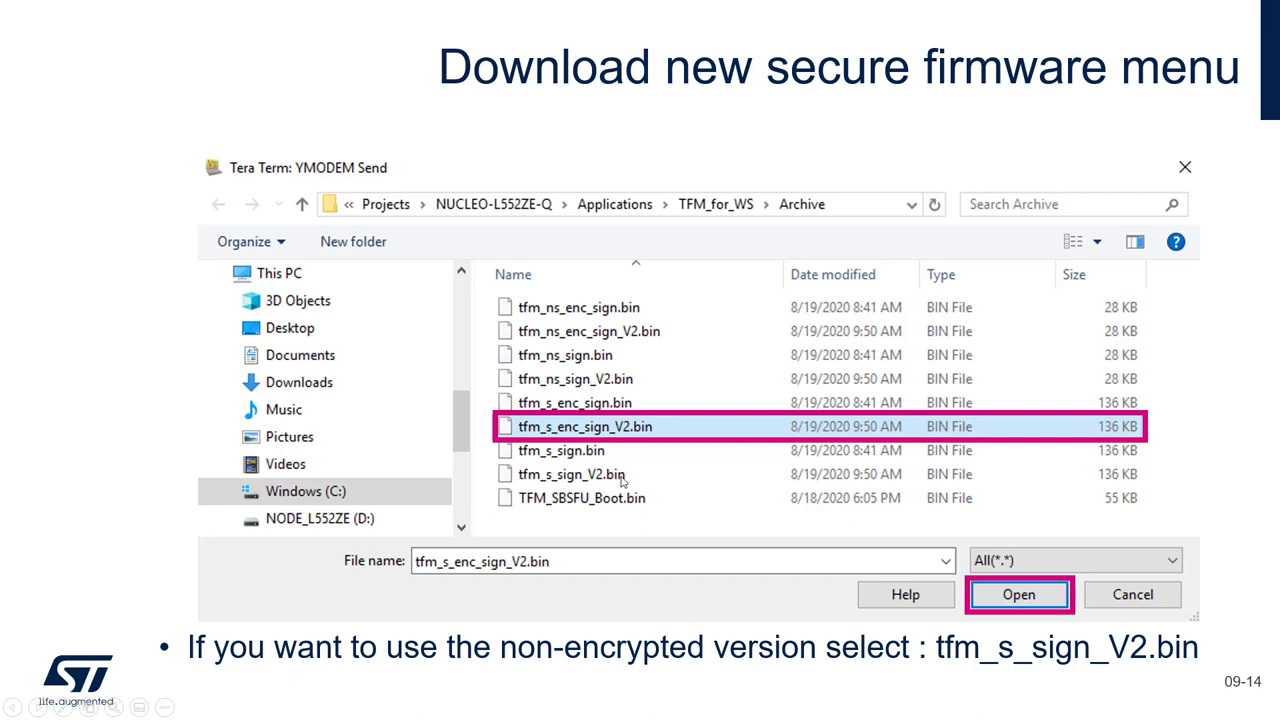
mouse_move(624, 428)
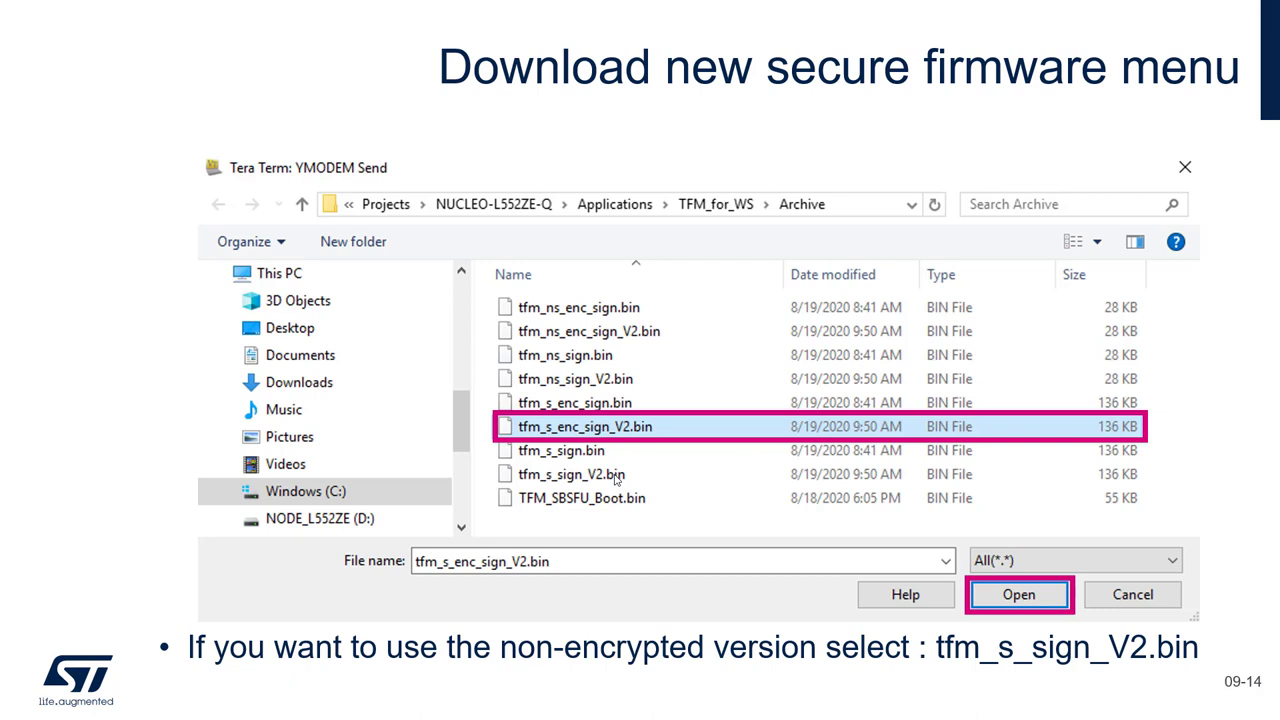
mouse_move(678, 424)
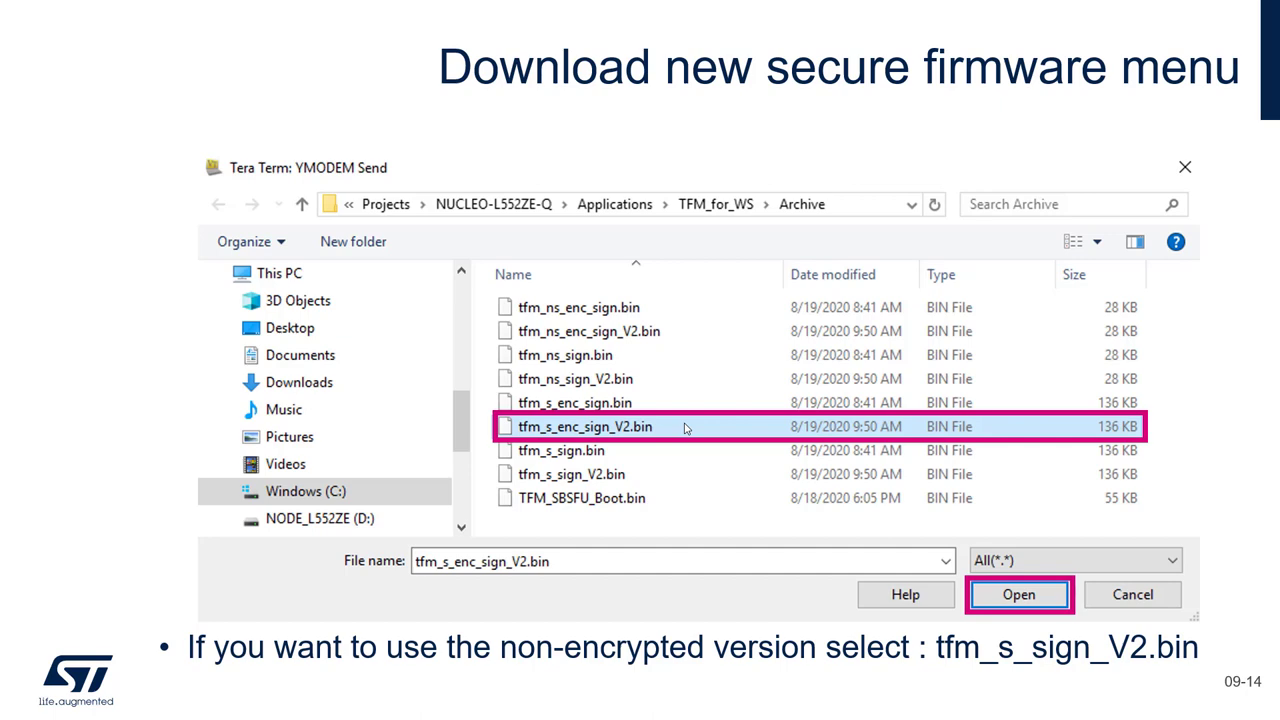
click(1018, 594)
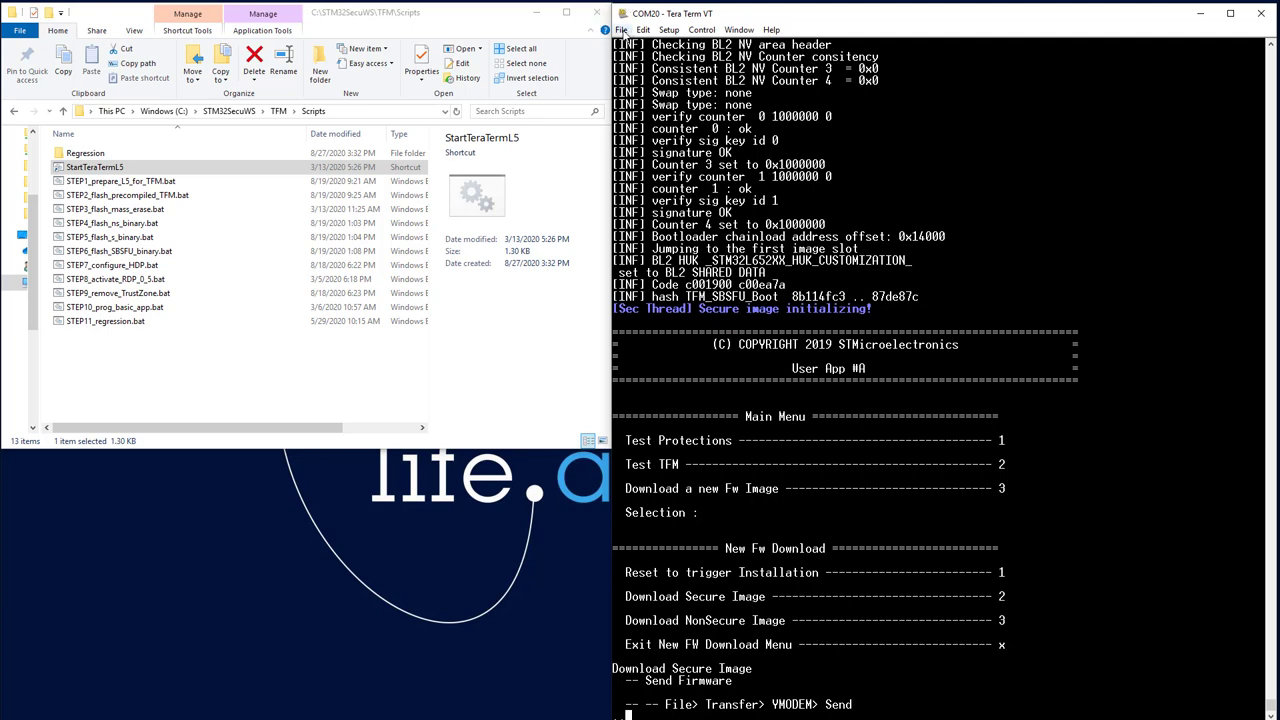
Step: Start a YMODEM Send transfer from the File > Transfer menu
click(620, 30)
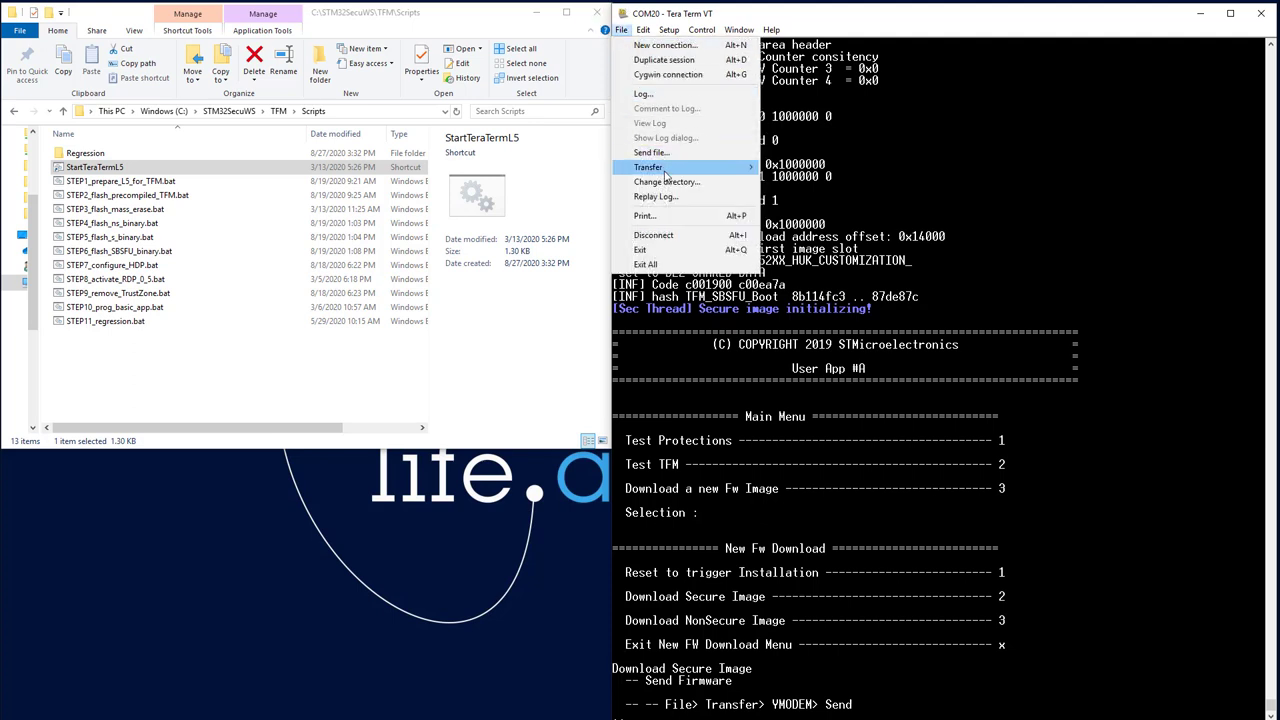
click(648, 168)
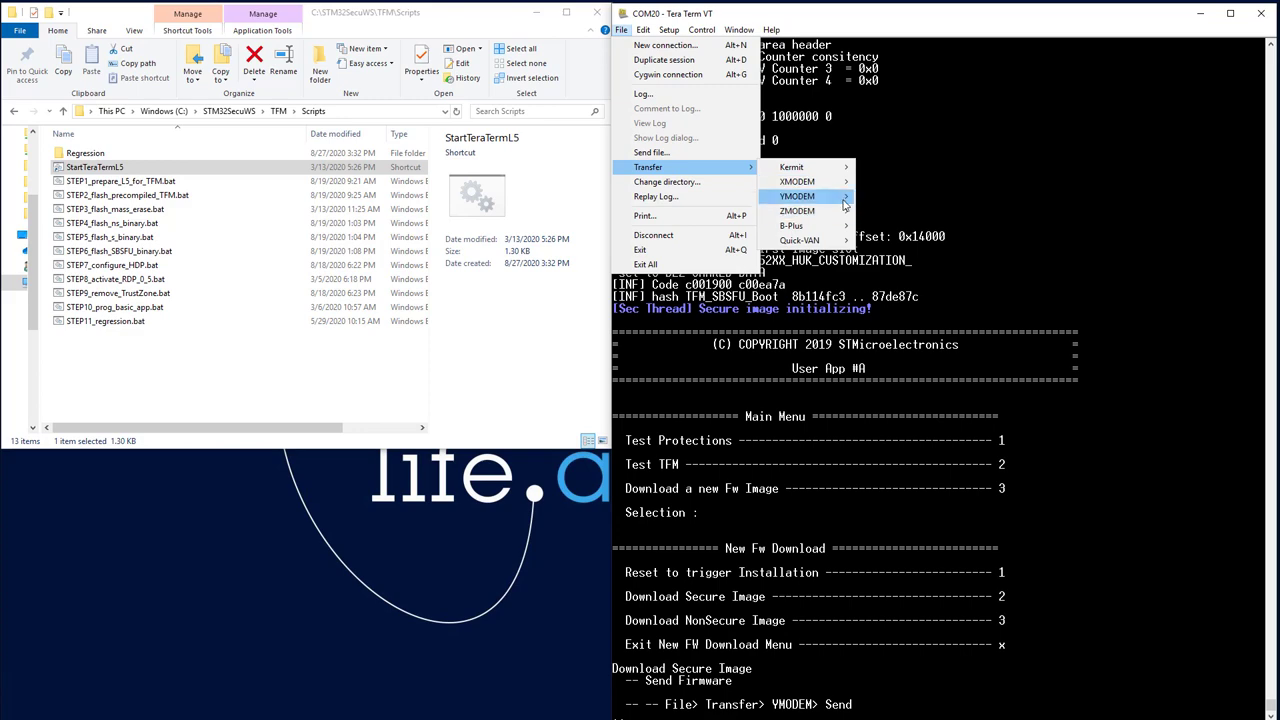
mouse_move(796, 196)
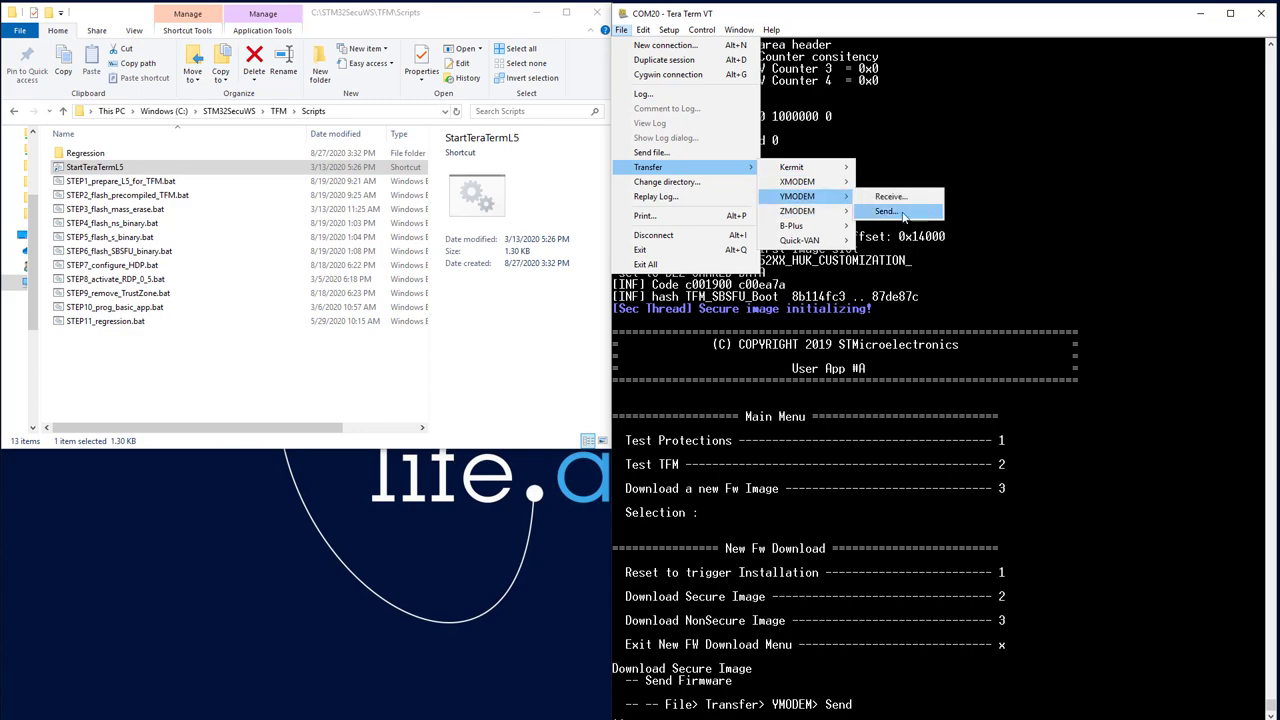
click(888, 212)
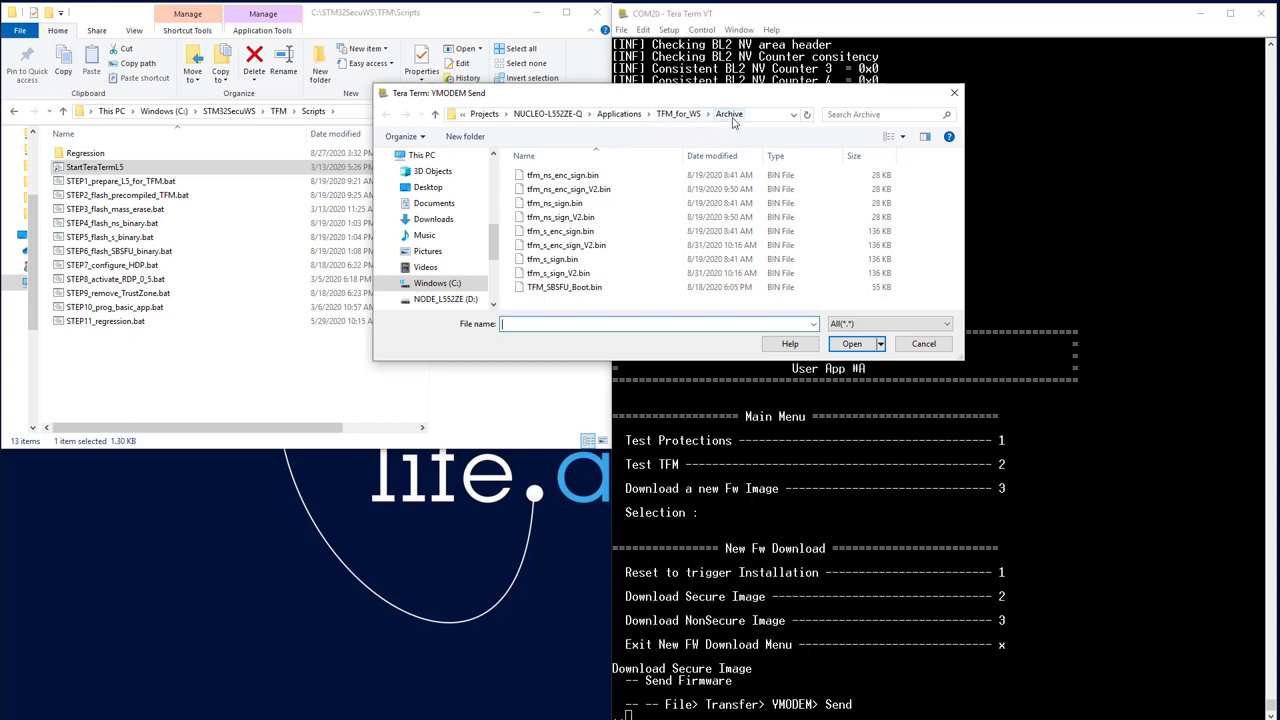
mouse_move(596, 304)
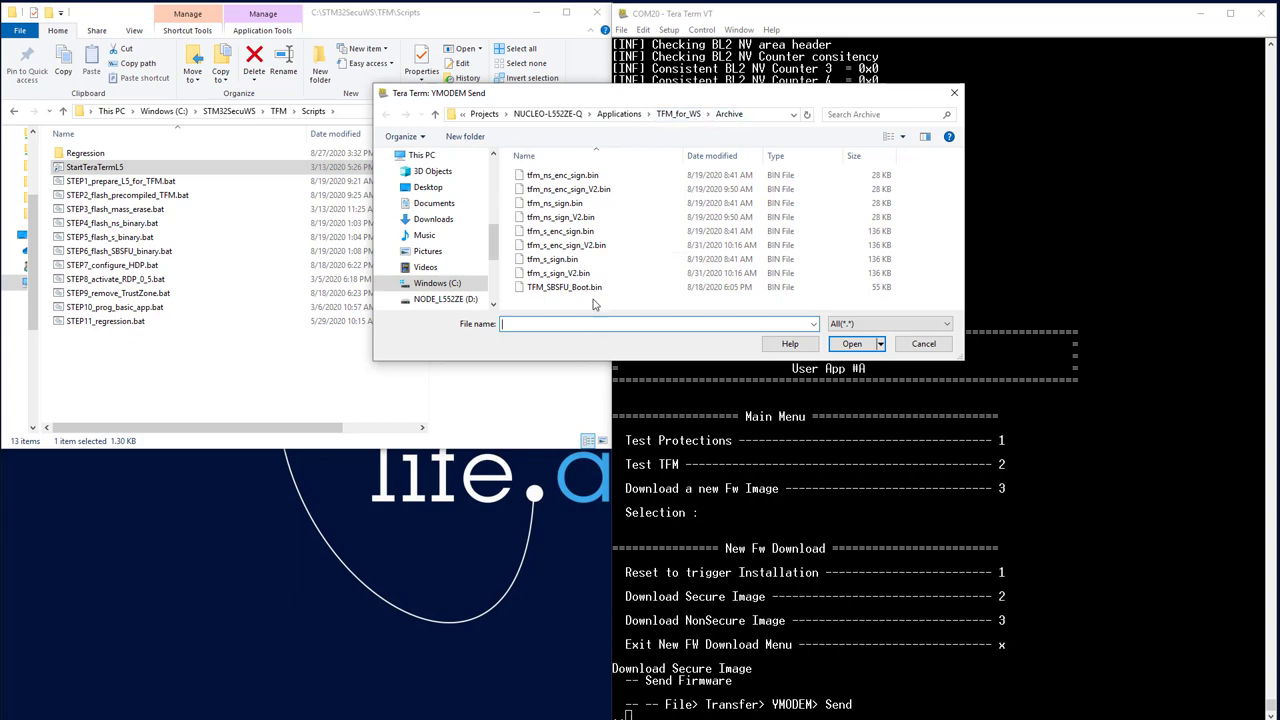
mouse_move(564, 288)
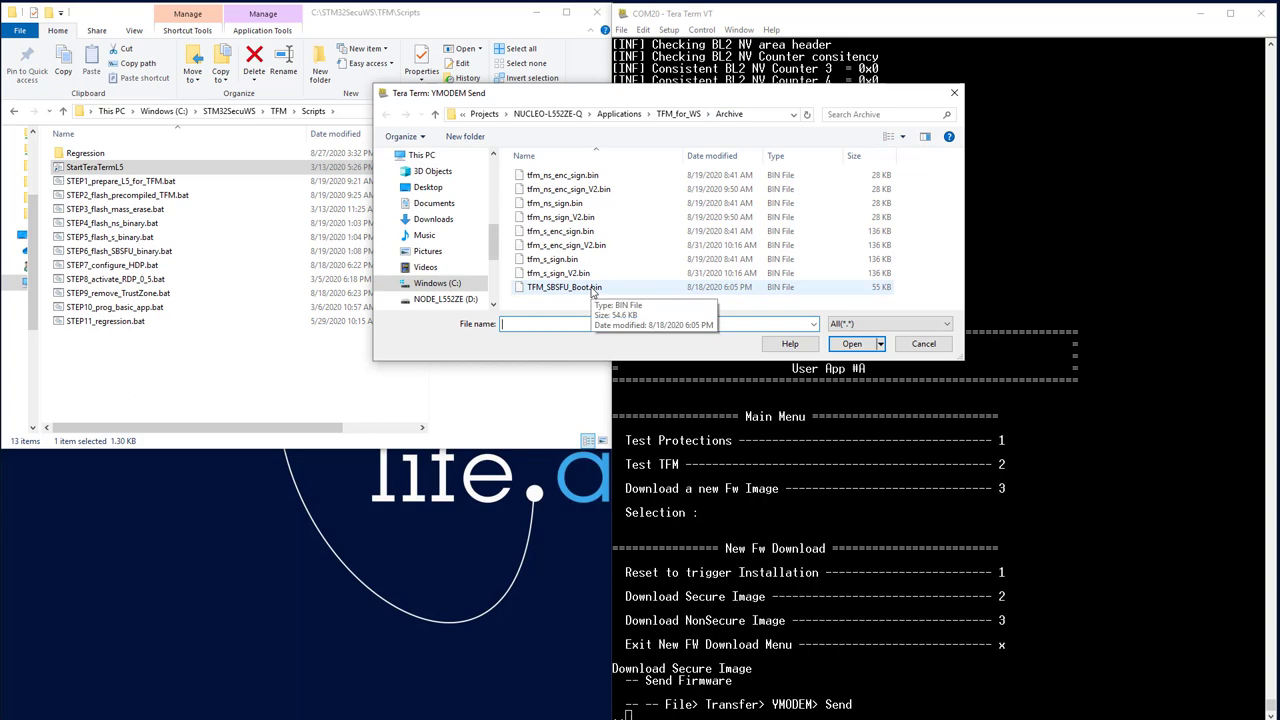
Step: Select tfm_s_enc_sign_V2.bin in the Archive folder as the secure image to send
click(568, 244)
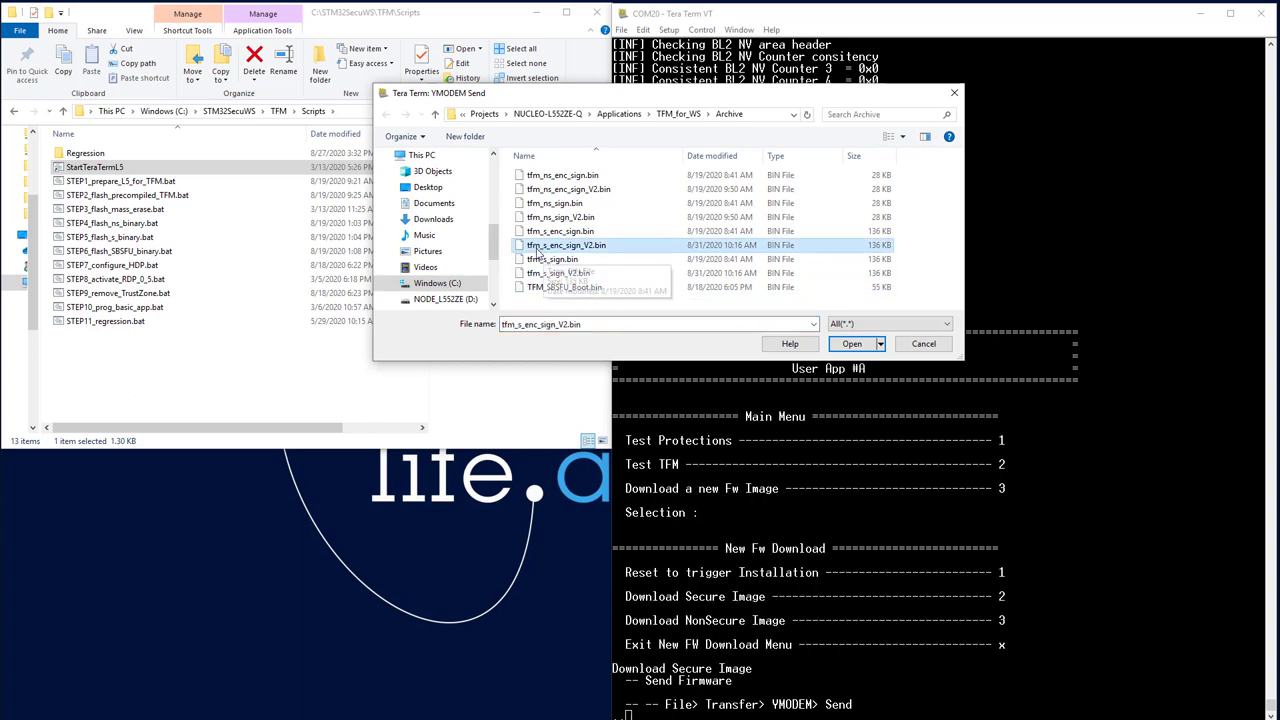
mouse_move(544, 250)
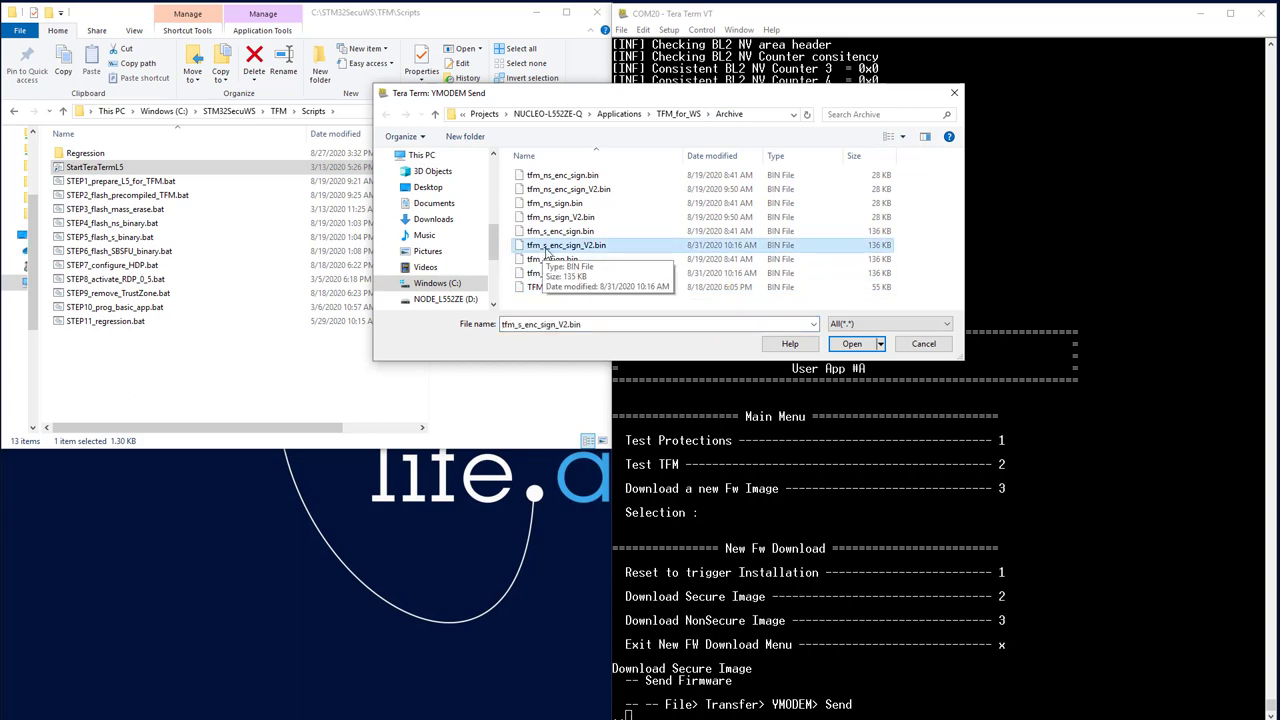
mouse_move(578, 252)
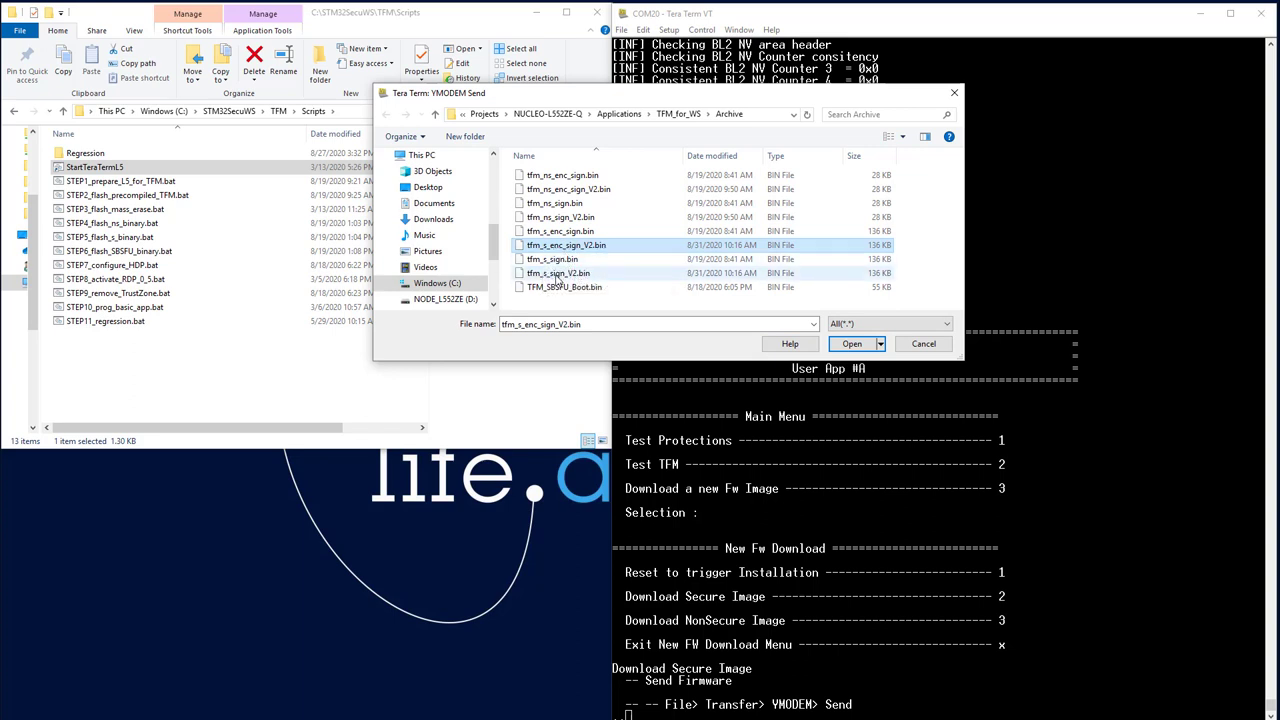
click(558, 272)
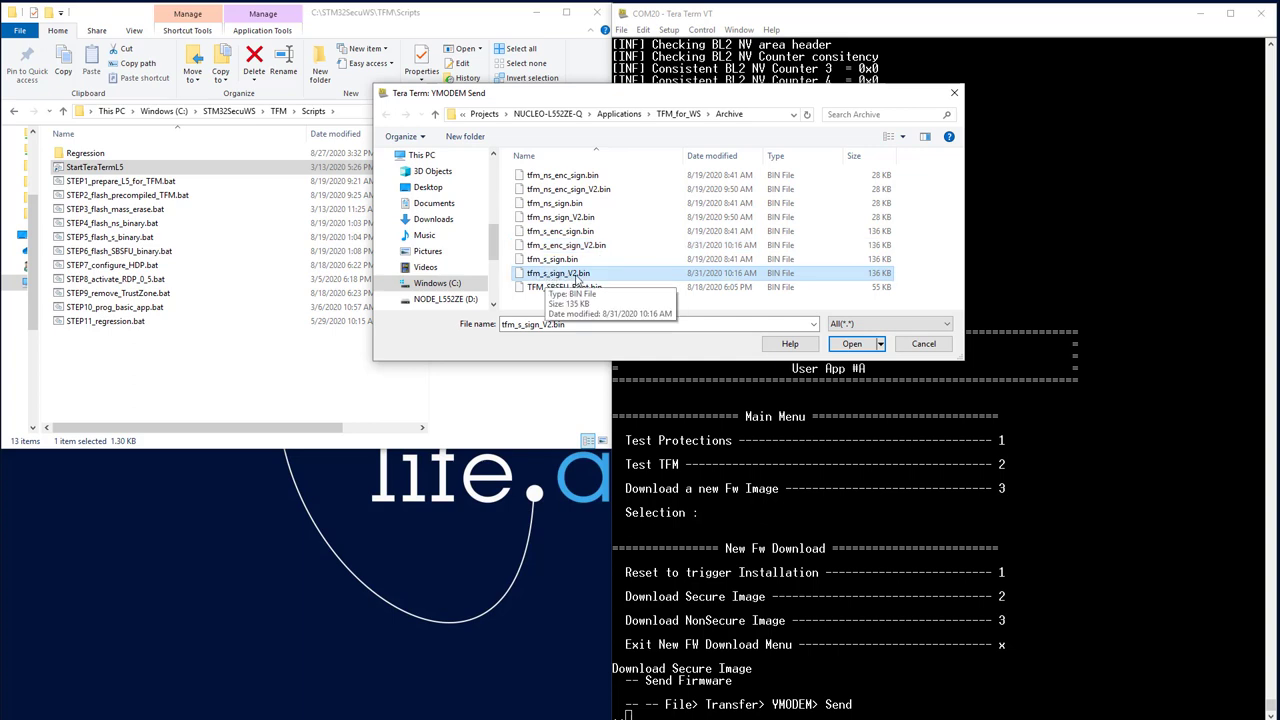
mouse_move(552, 260)
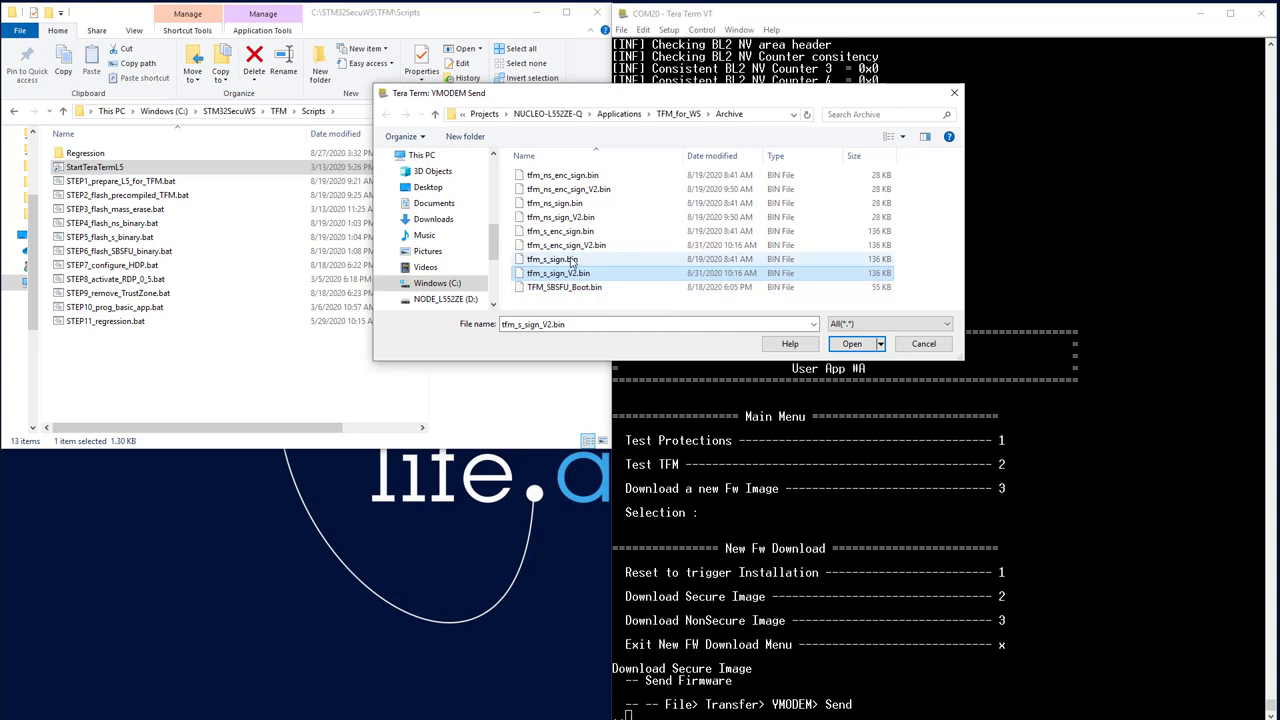
click(568, 244)
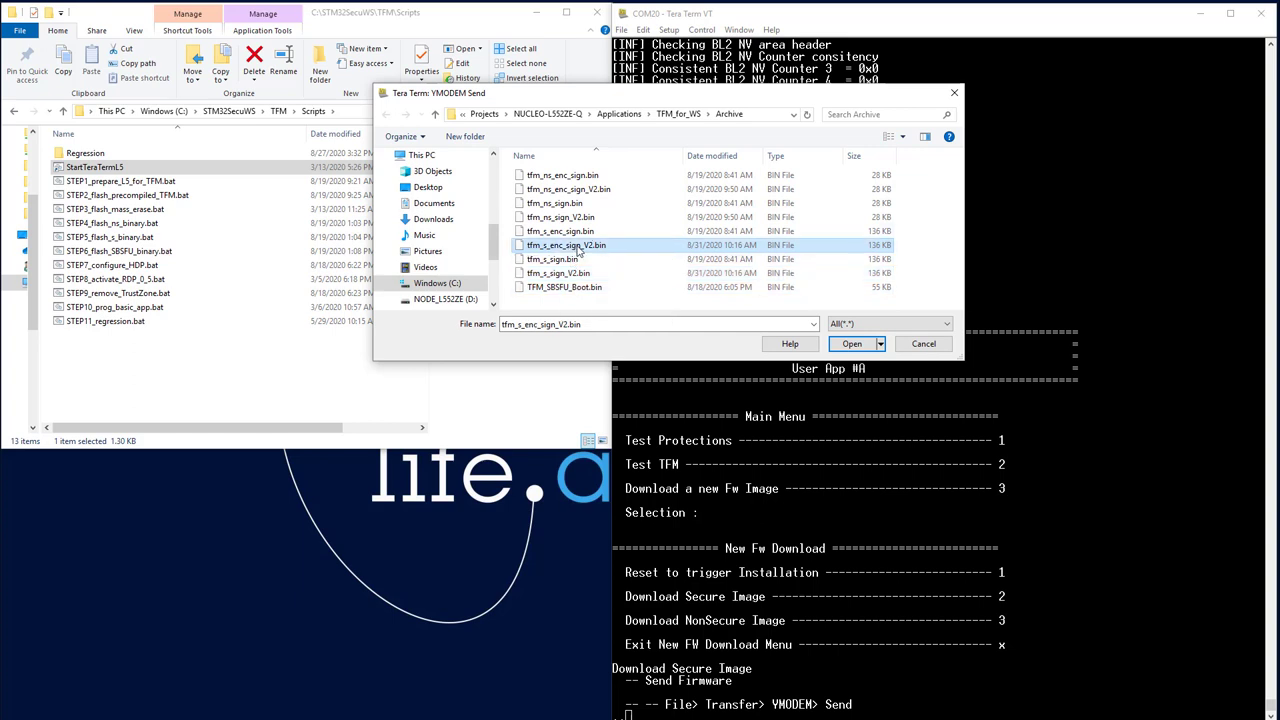
mouse_move(568, 244)
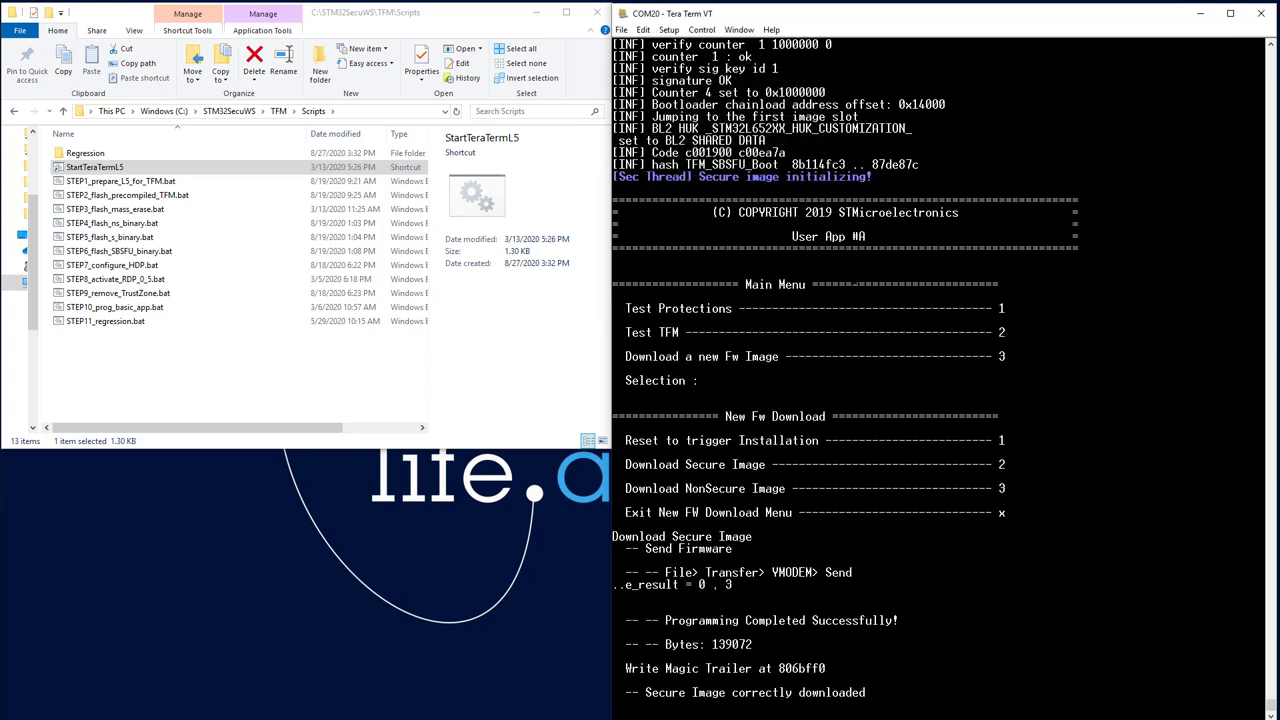
Step: Scroll the terminal to confirm the 139072-byte secure image was correctly downloaded
scroll(down, 3)
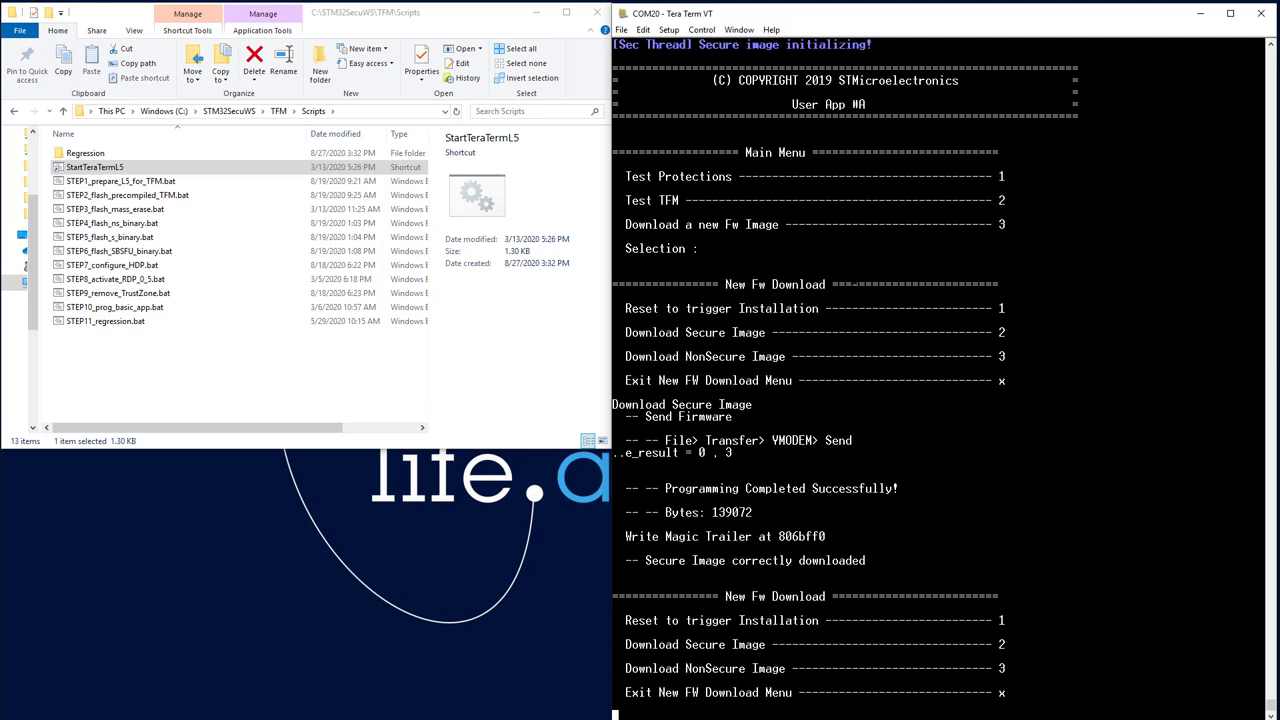
scroll(down, 3)
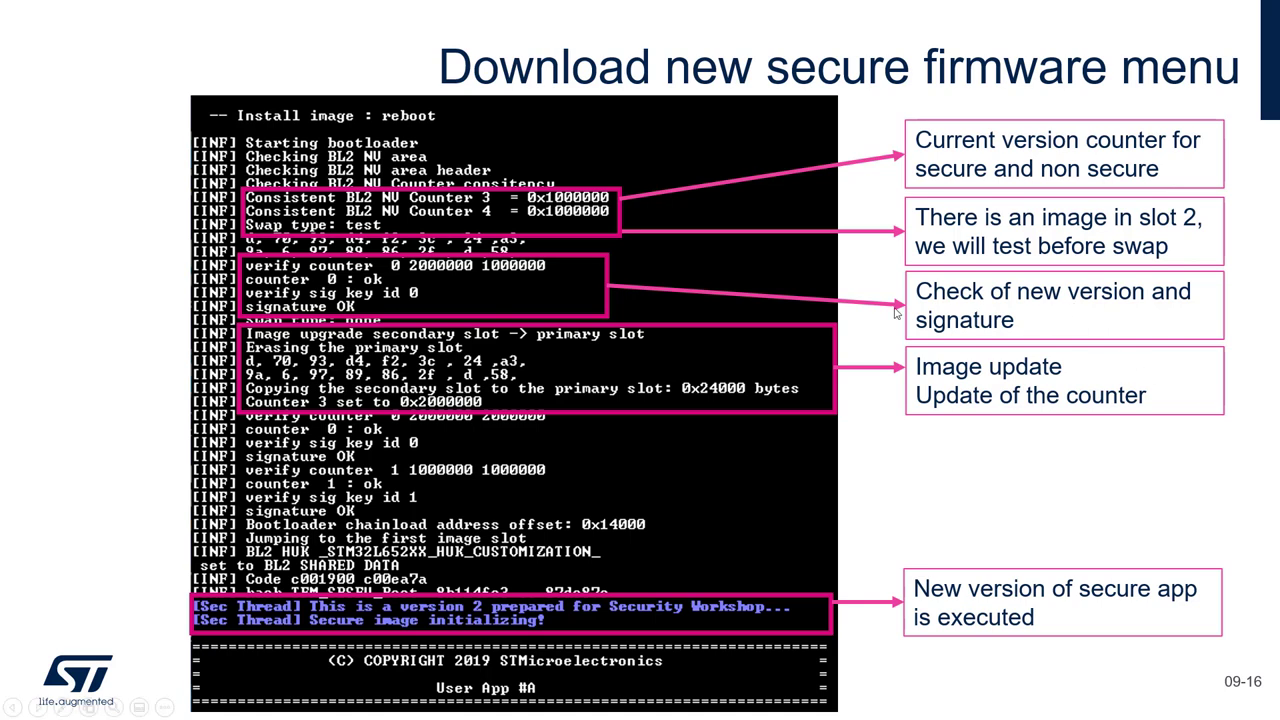
mouse_move(702, 360)
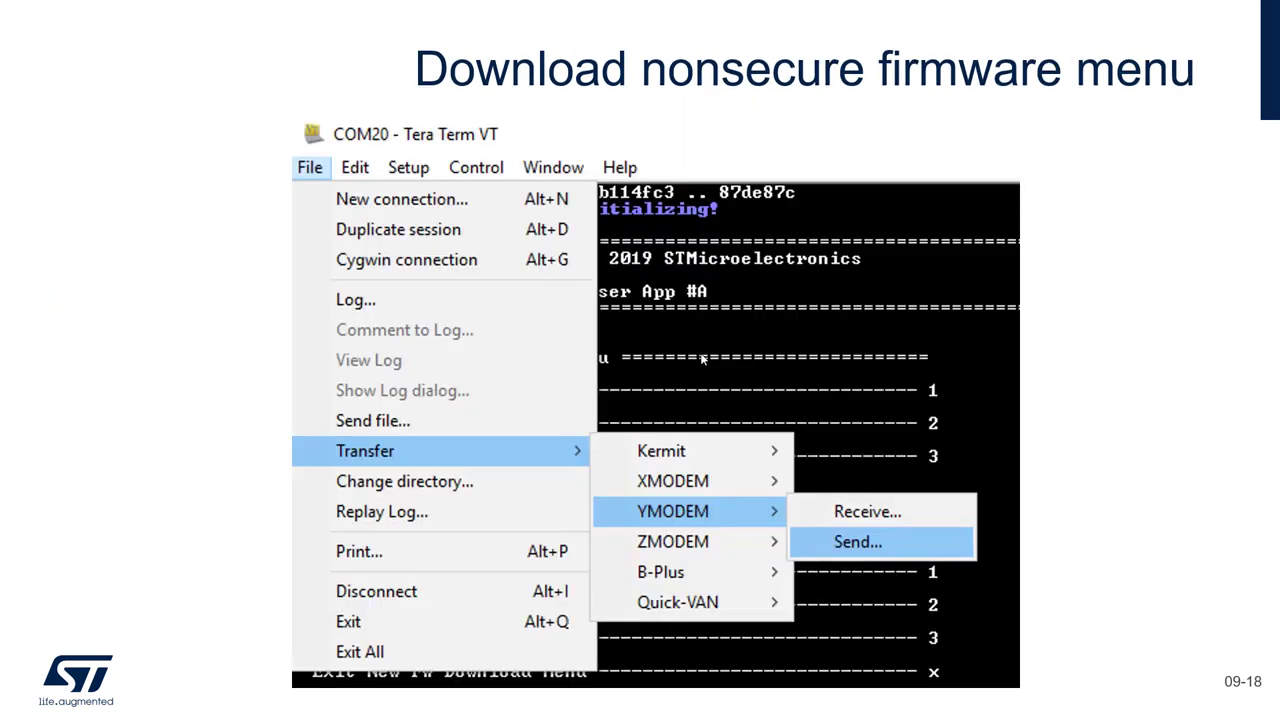
Step: Advance through slides 09-18 and 09-19 on downloading the non-secure firmware
click(856, 540)
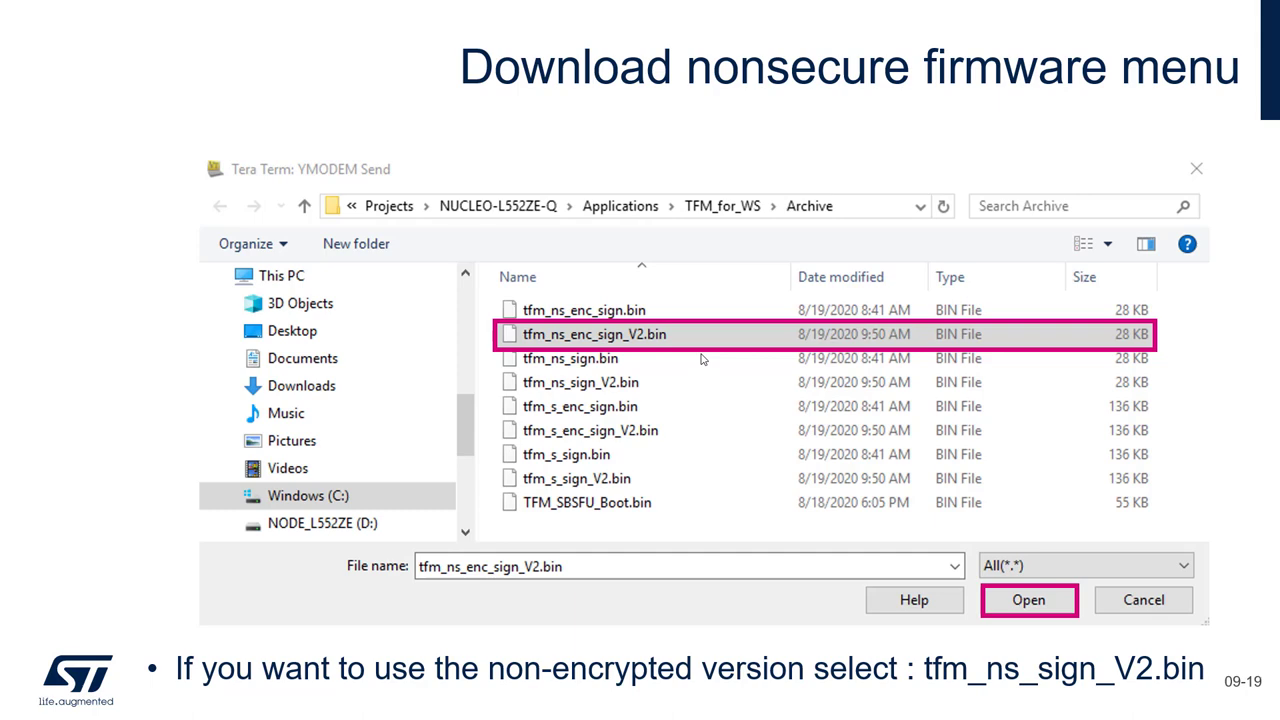
click(1028, 600)
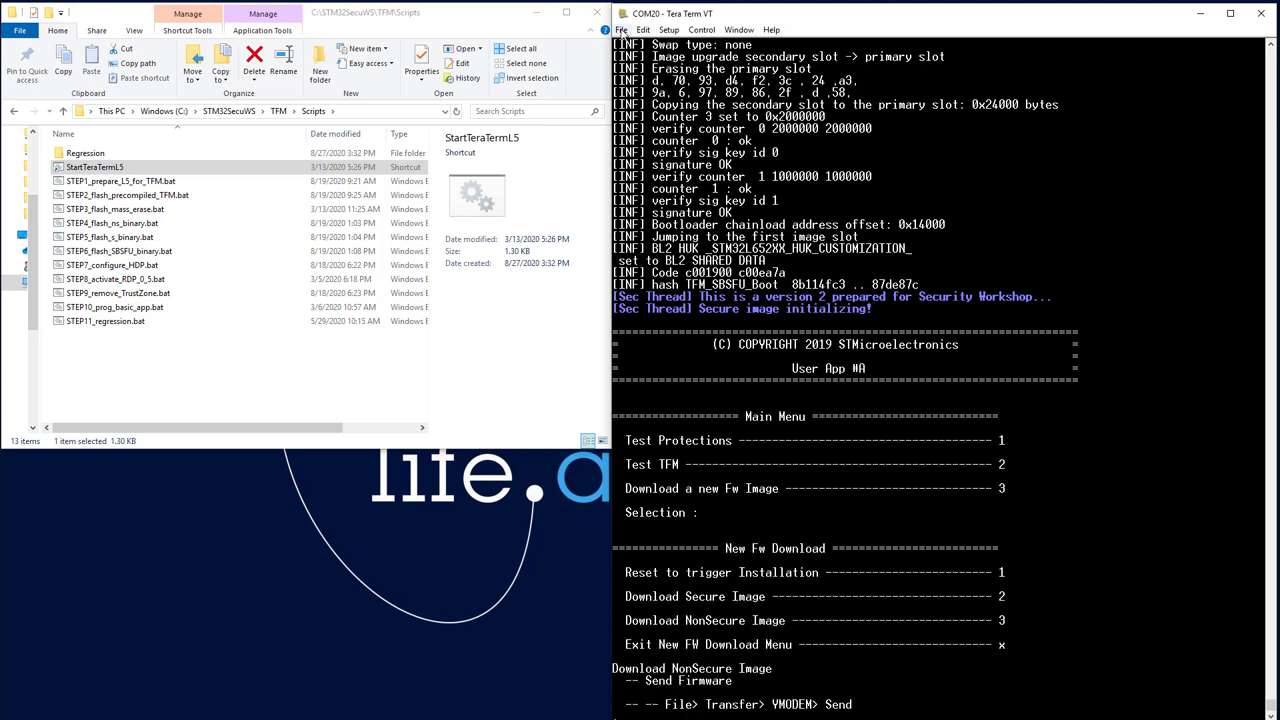
Step: Send tfm_ns_enc_sign_V2.bin to the board over YMODEM as the non-secure image
click(620, 30)
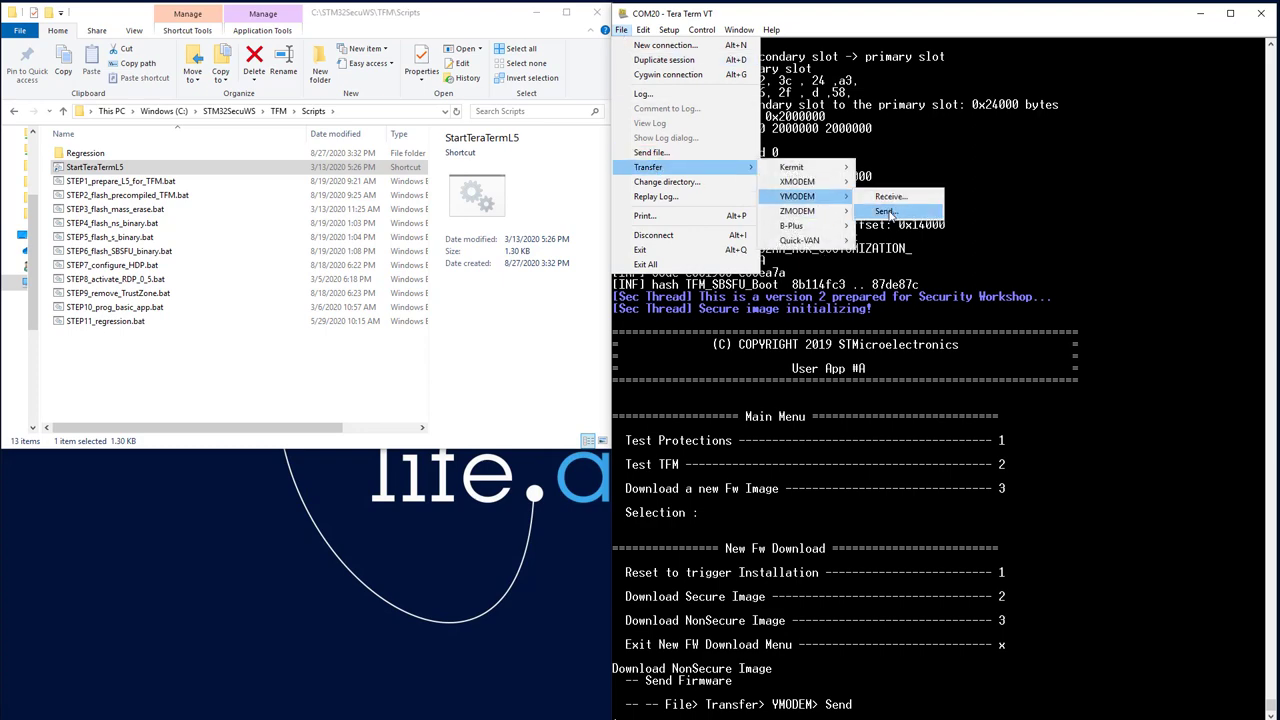
click(884, 212)
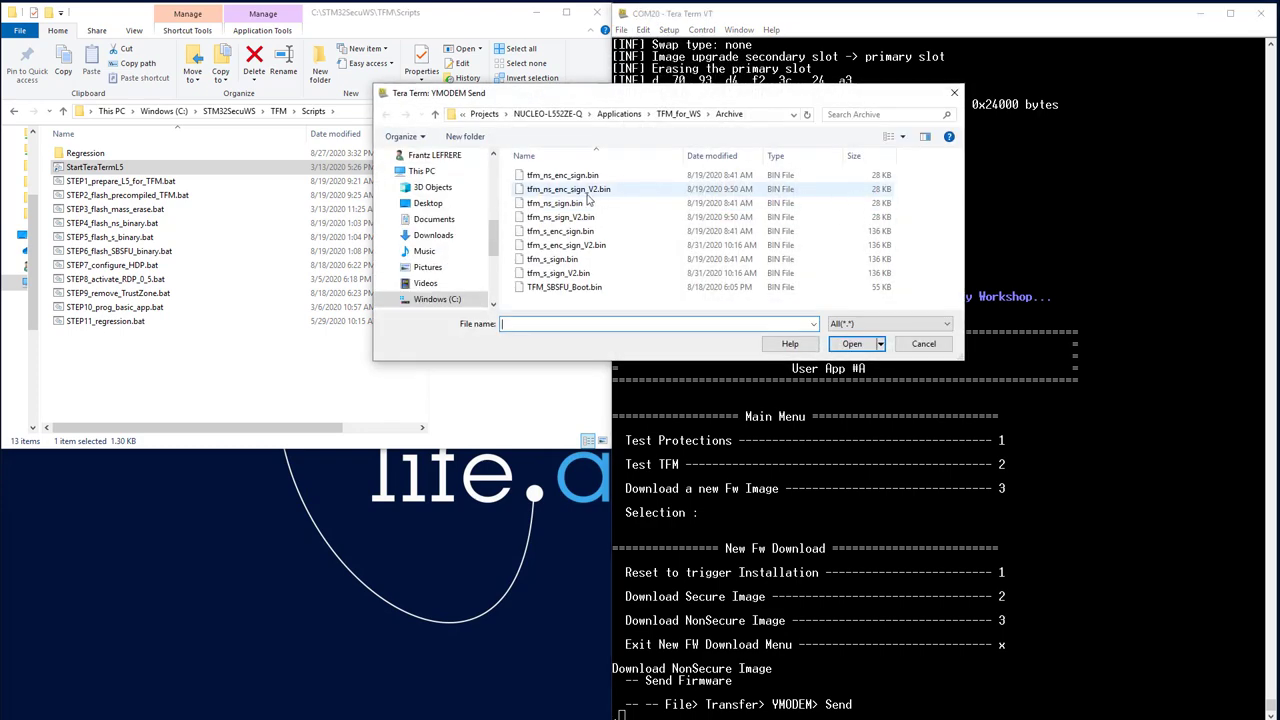
click(568, 188)
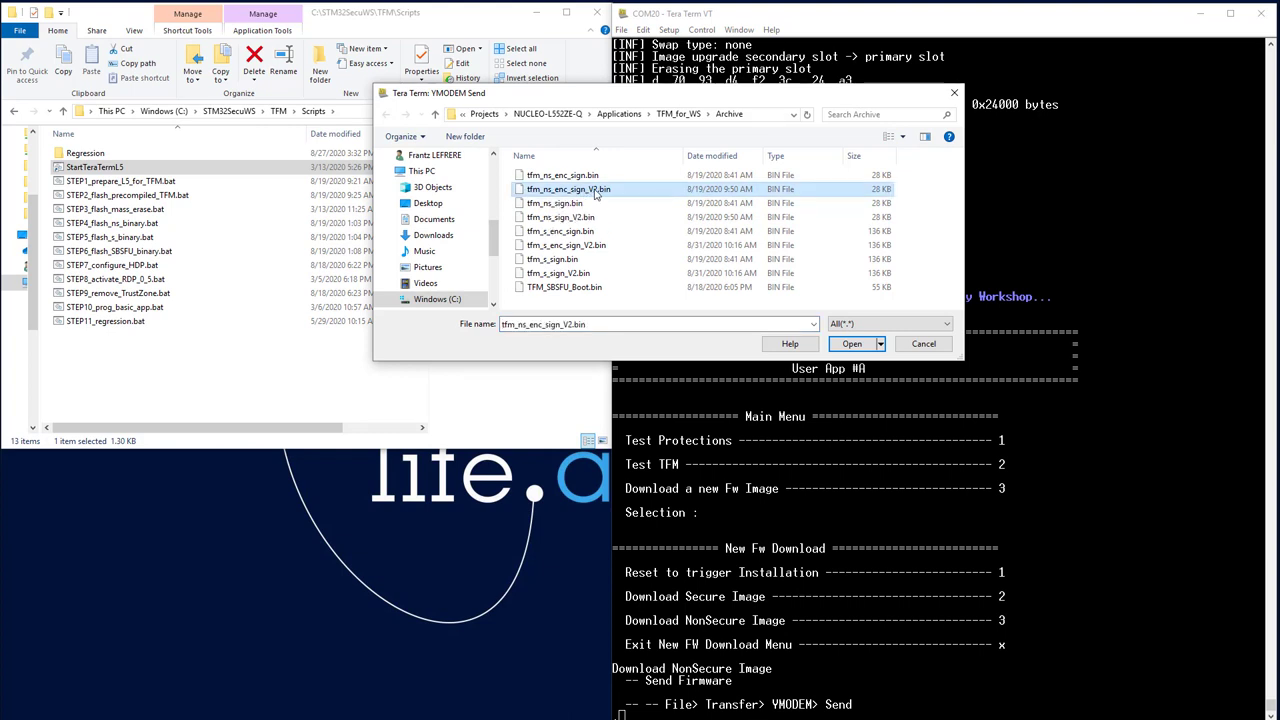
click(852, 344)
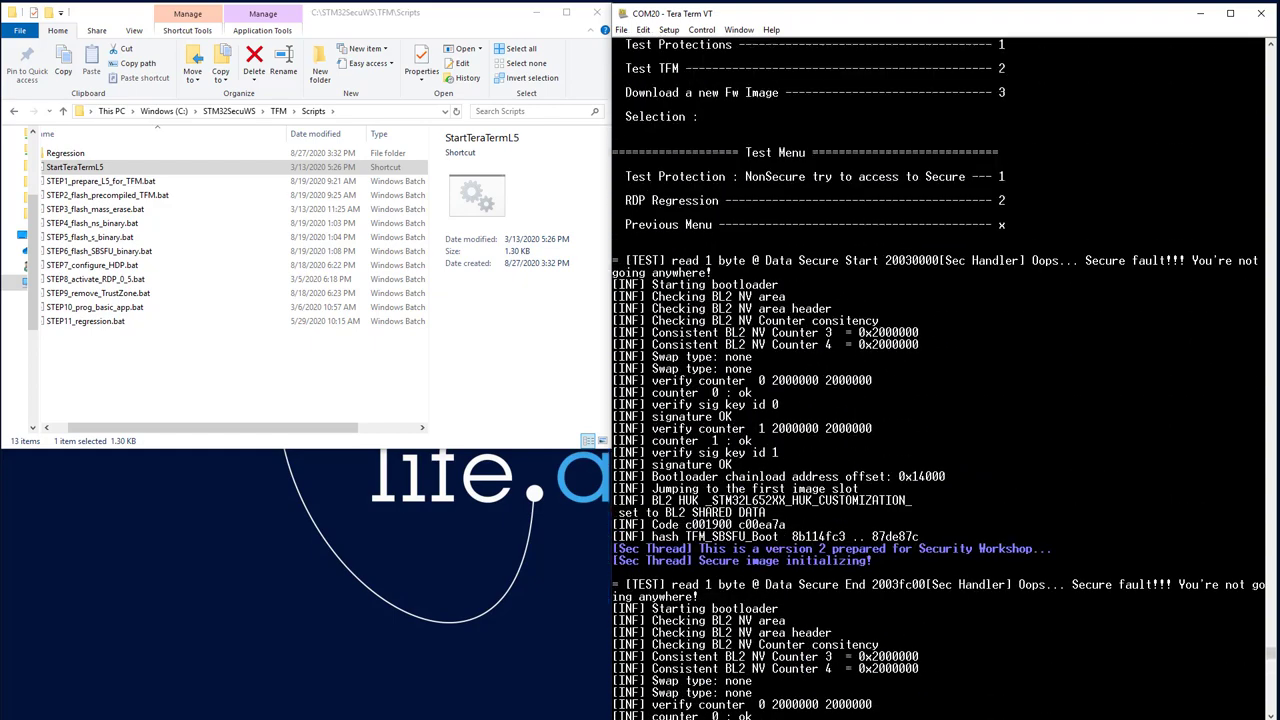
Step: Mark a fault address and scroll the log until TEST_PROTECTIONS reports Passed
double_click(708, 260)
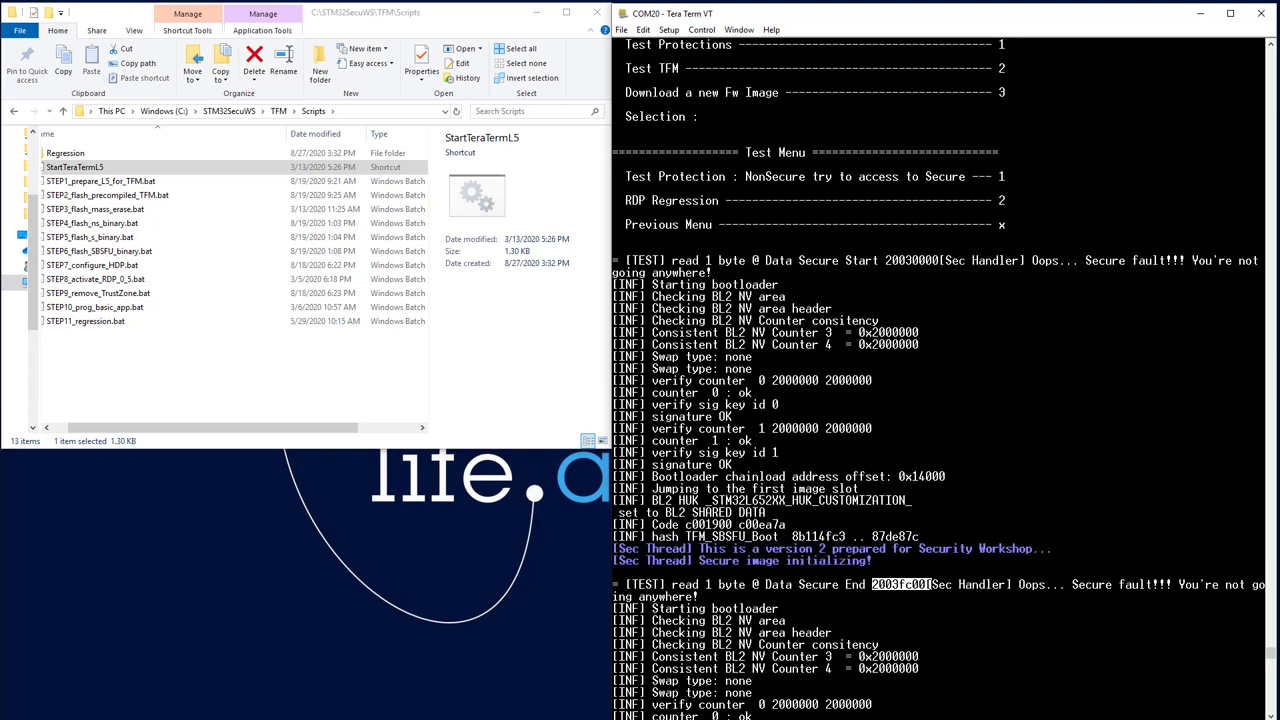
scroll(down, 3)
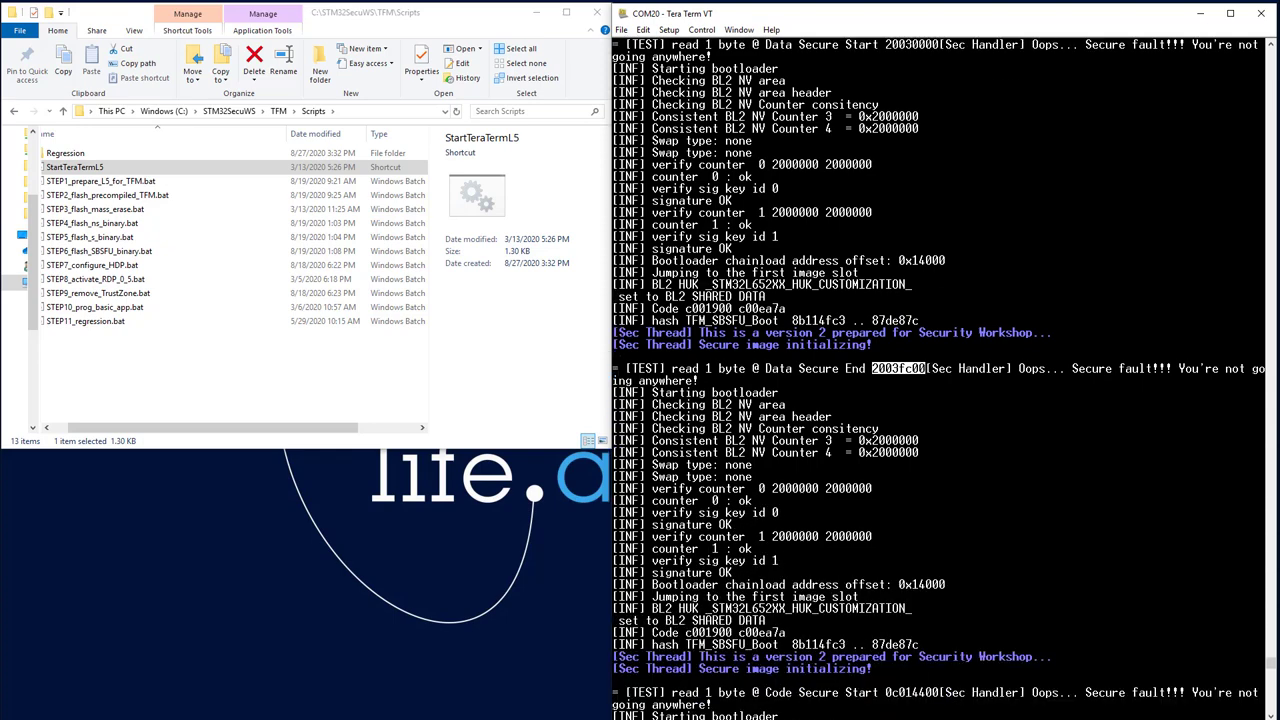
scroll(down, 3)
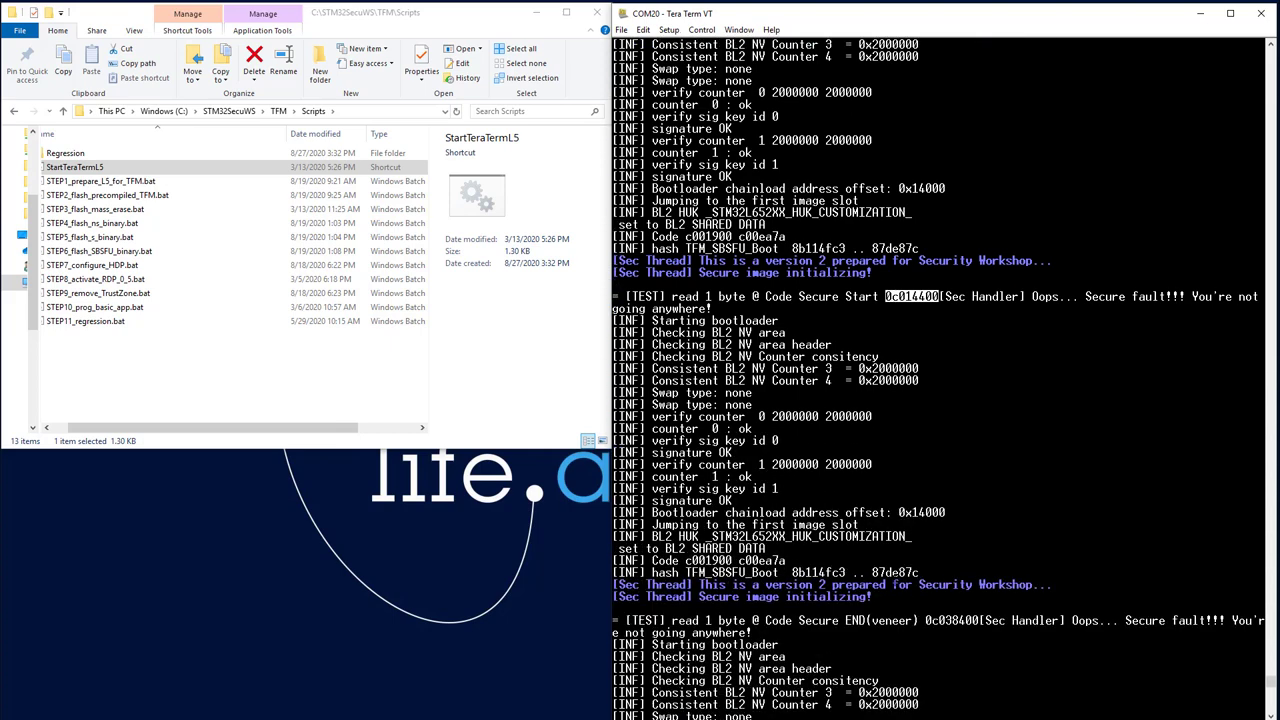
scroll(down, 3)
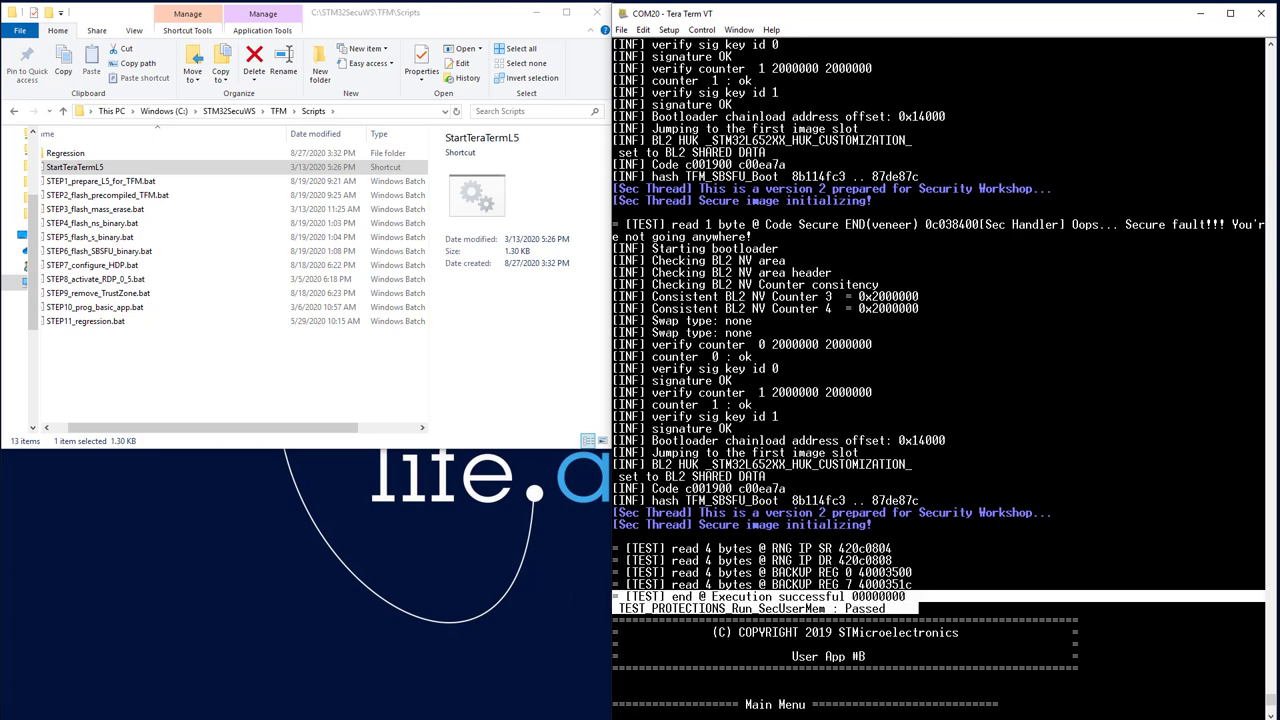
mouse_move(584, 602)
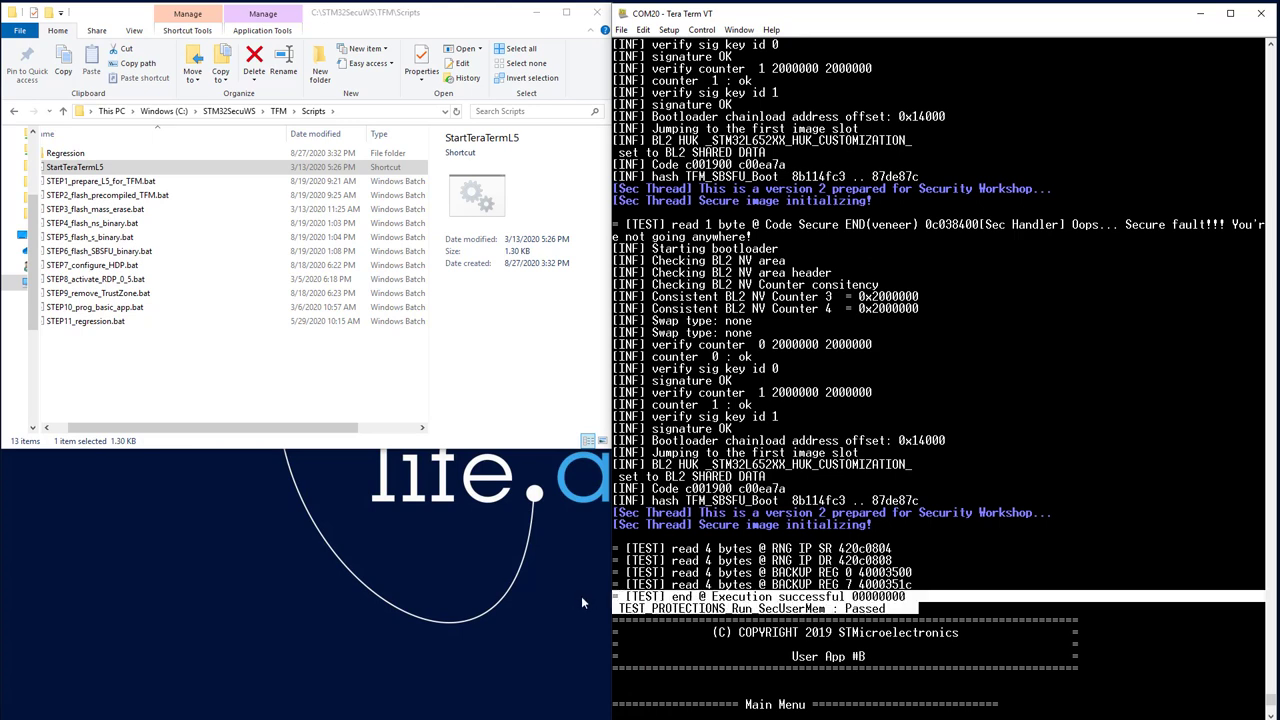
scroll(down, 3)
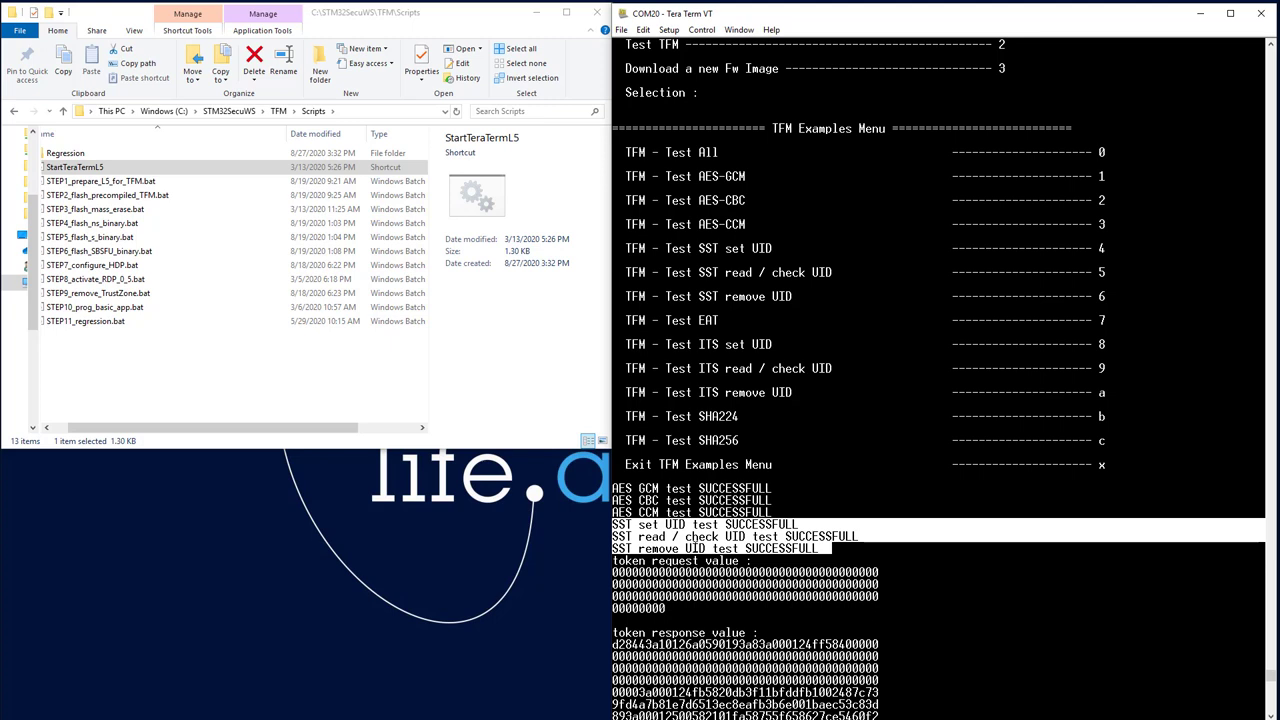
Step: Scroll the terminal output to reveal CUMULATIVE RESULT: 12/12 success above the TFM Examples Menu
scroll(down, 3)
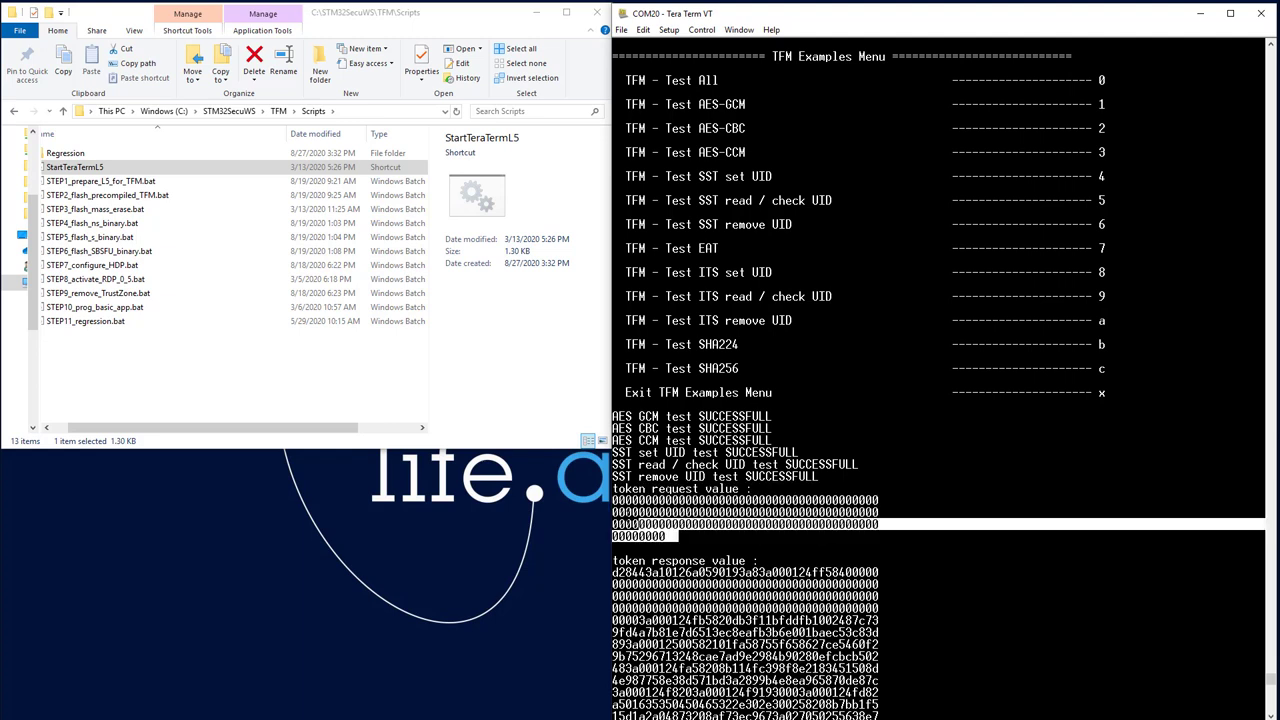
scroll(down, 3)
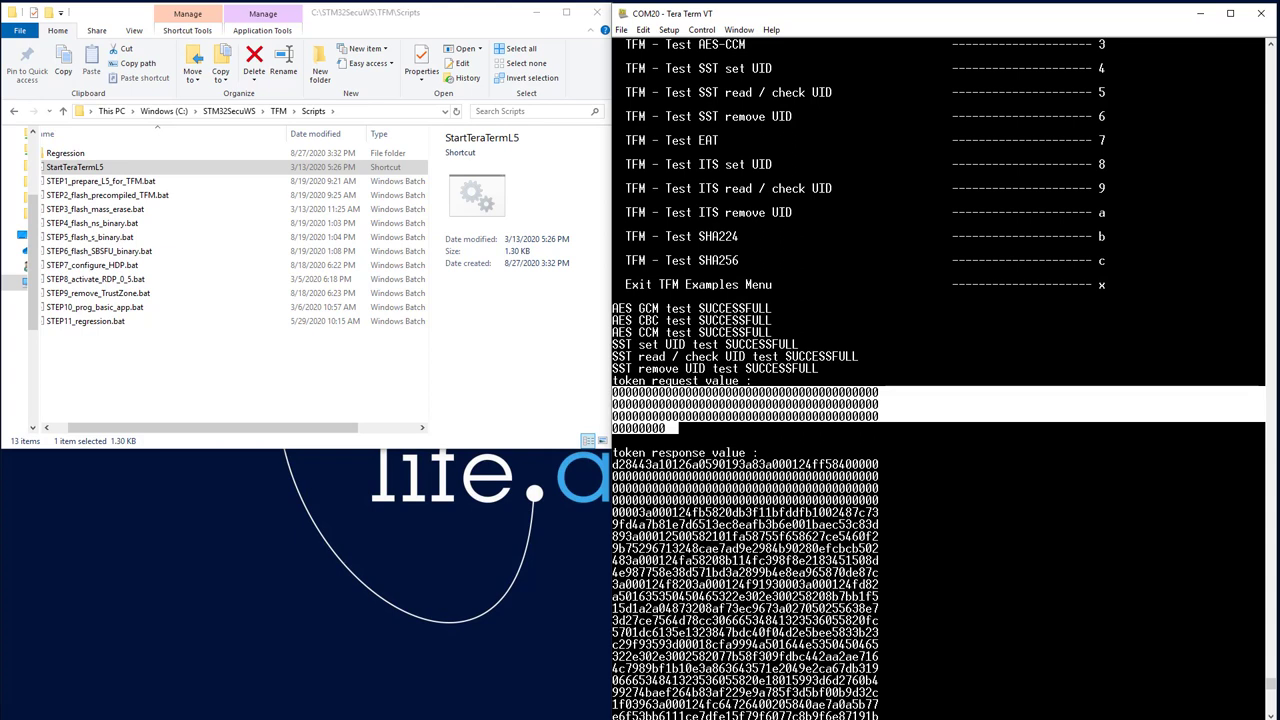
scroll(down, 3)
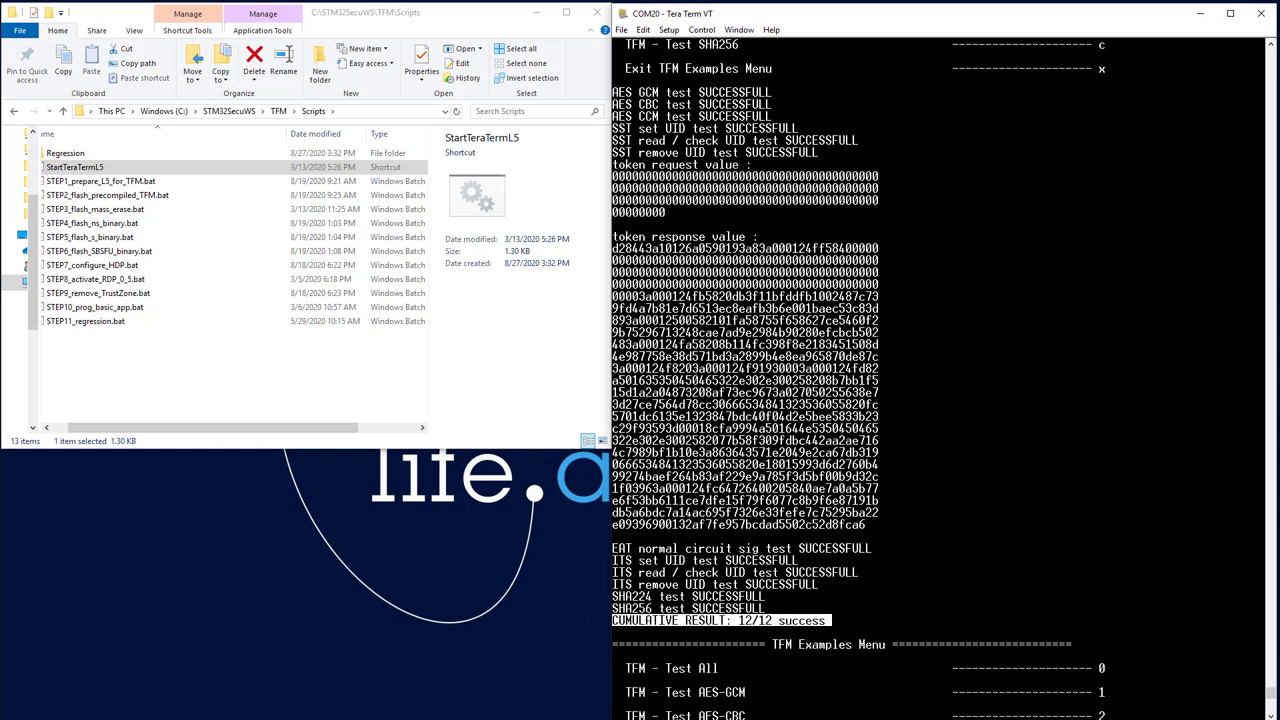
scroll(down, 3)
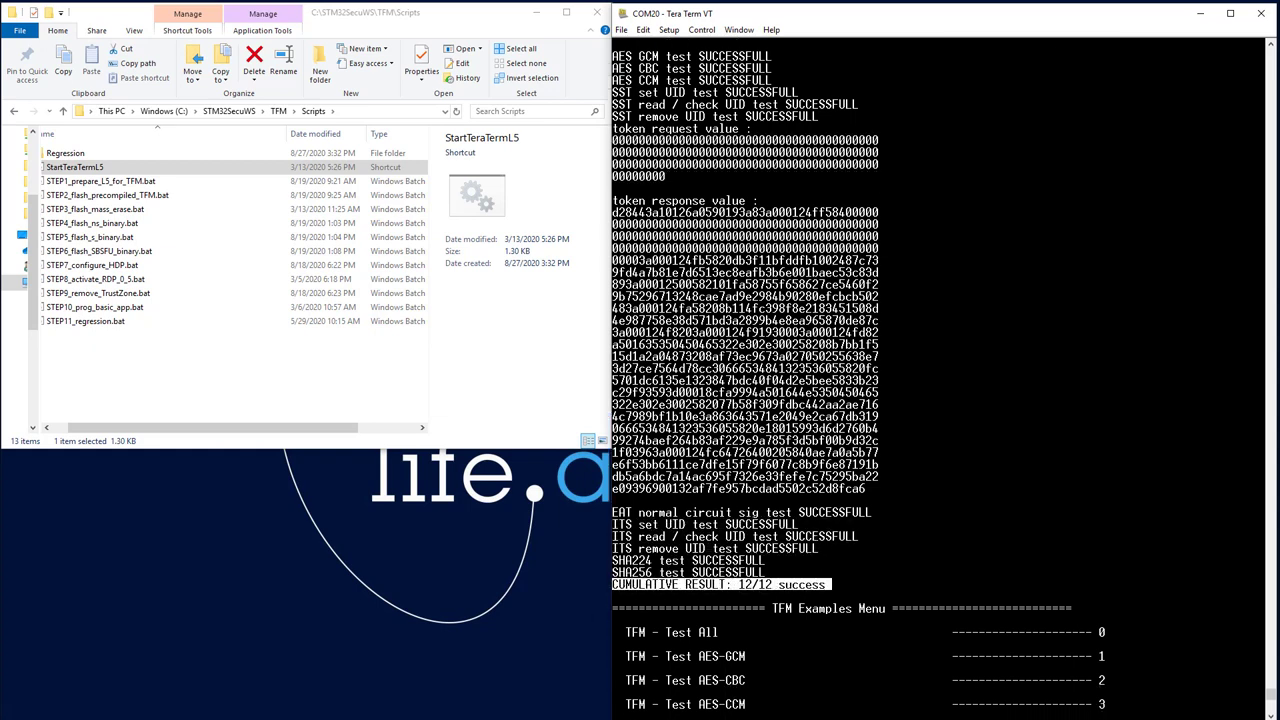
scroll(down, 3)
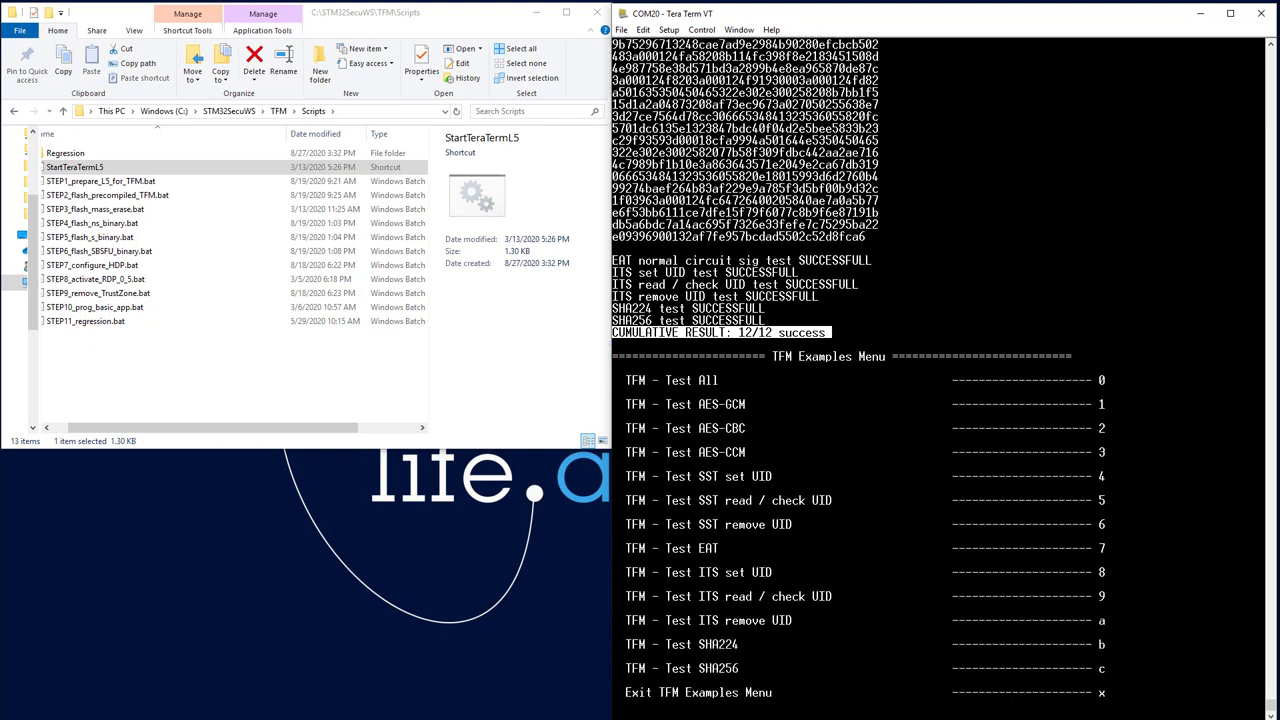